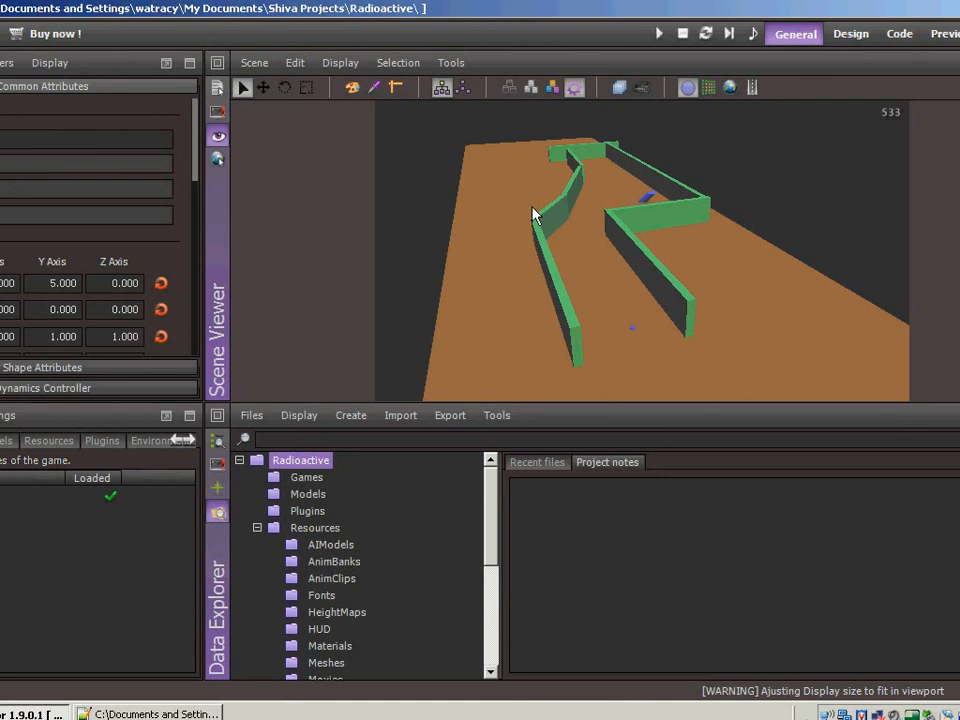
# Switch to the Code layout with AI model editor, scene viewer and script editor.
pyautogui.click(896, 32)
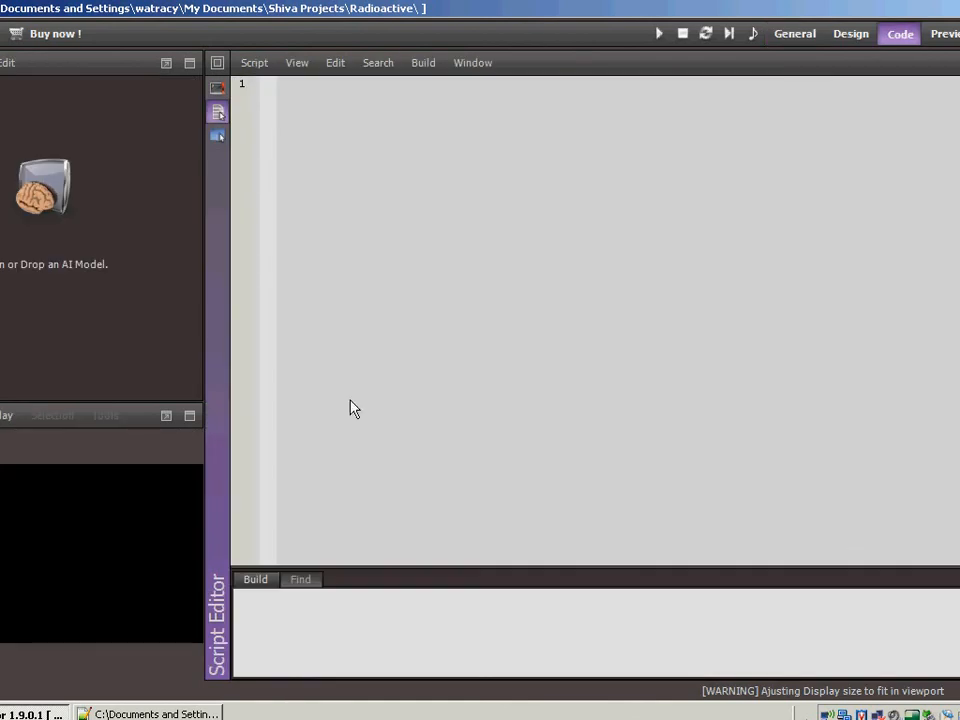
pyautogui.moveTo(216, 224)
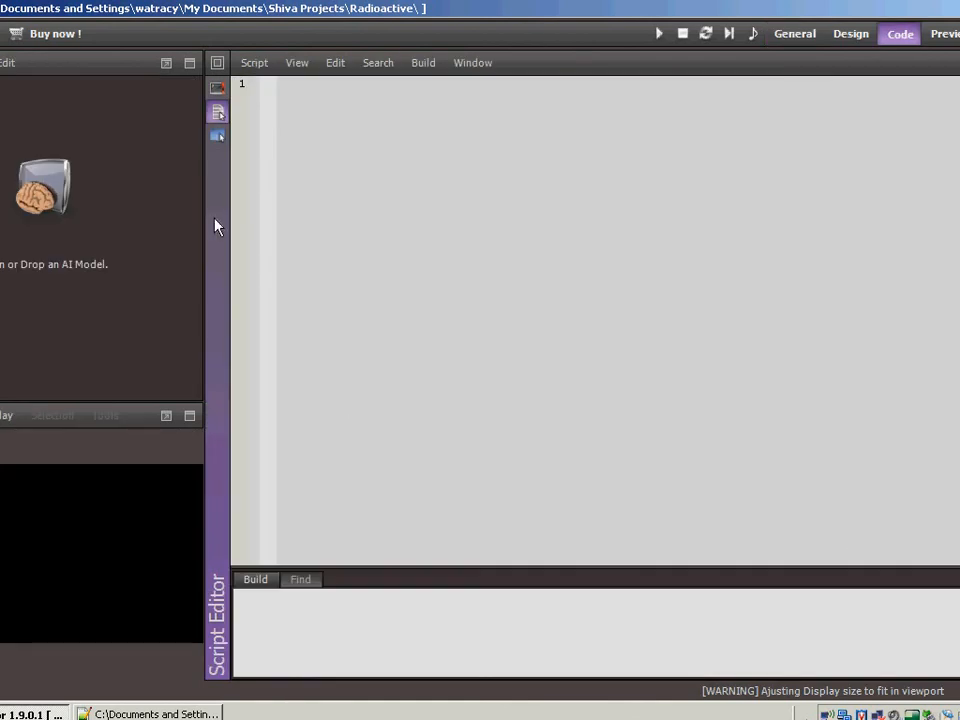
pyautogui.moveTo(88, 216)
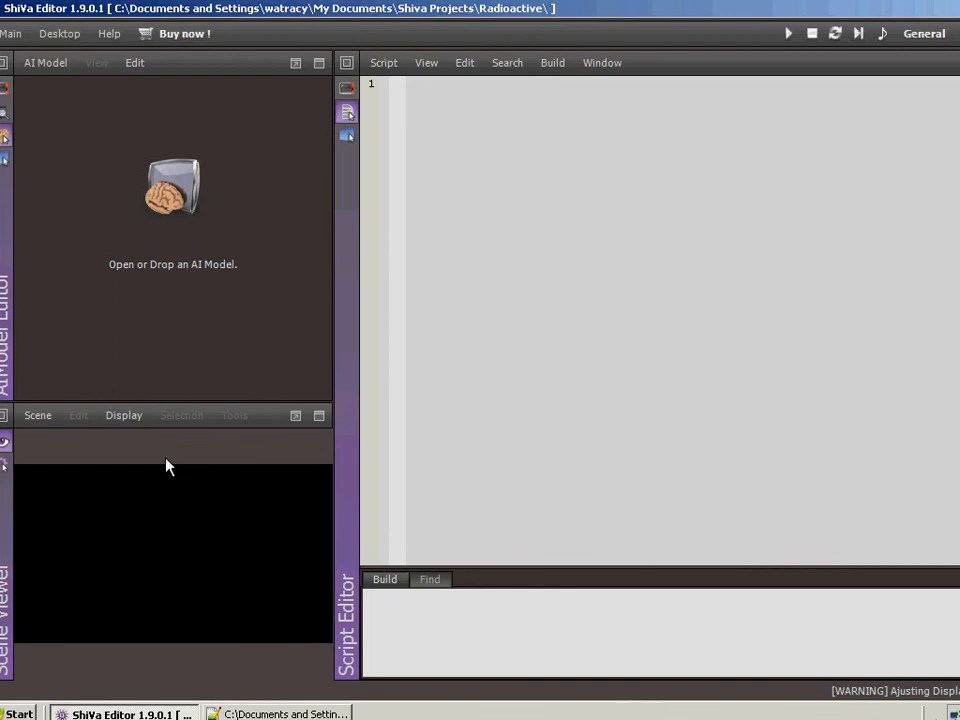
# Open the AimCamAI model from the AI Model menu's recent models list.
pyautogui.click(44, 62)
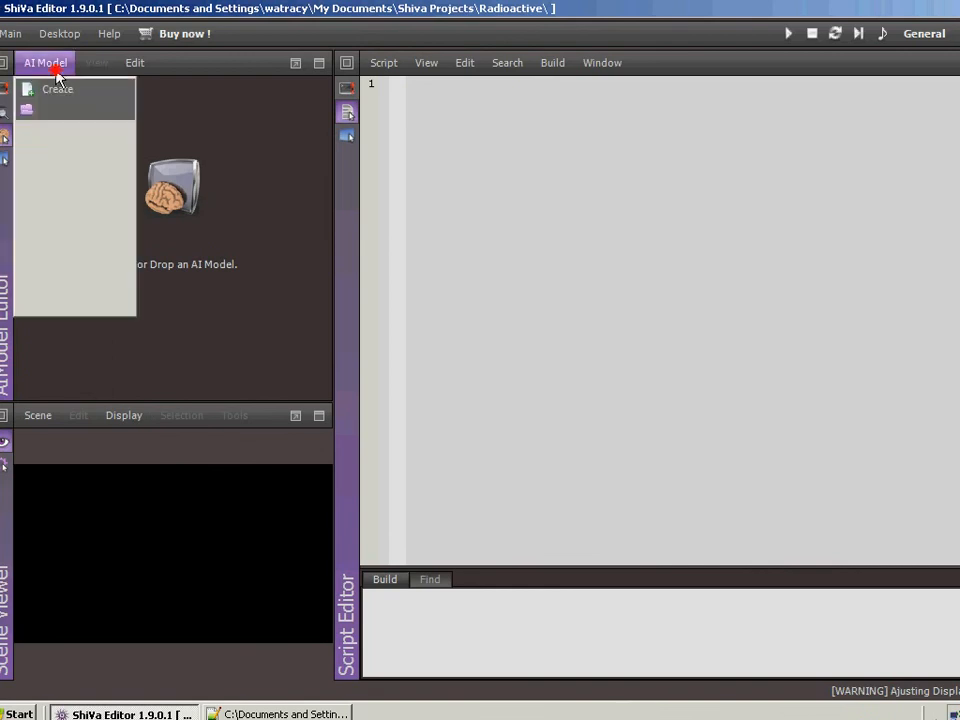
pyautogui.click(44, 62)
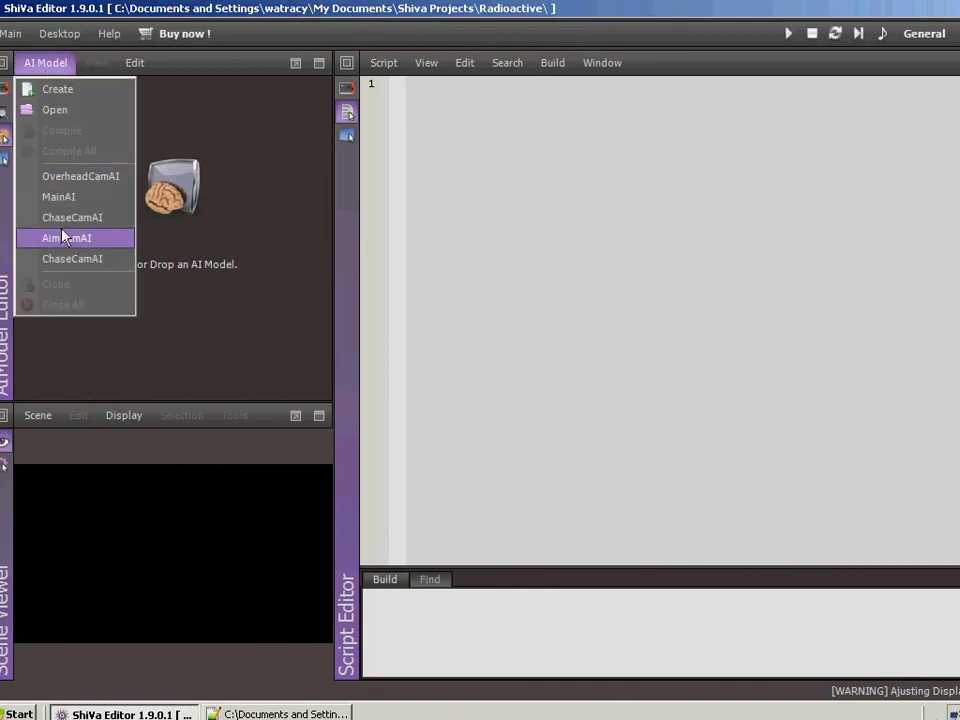
pyautogui.click(66, 236)
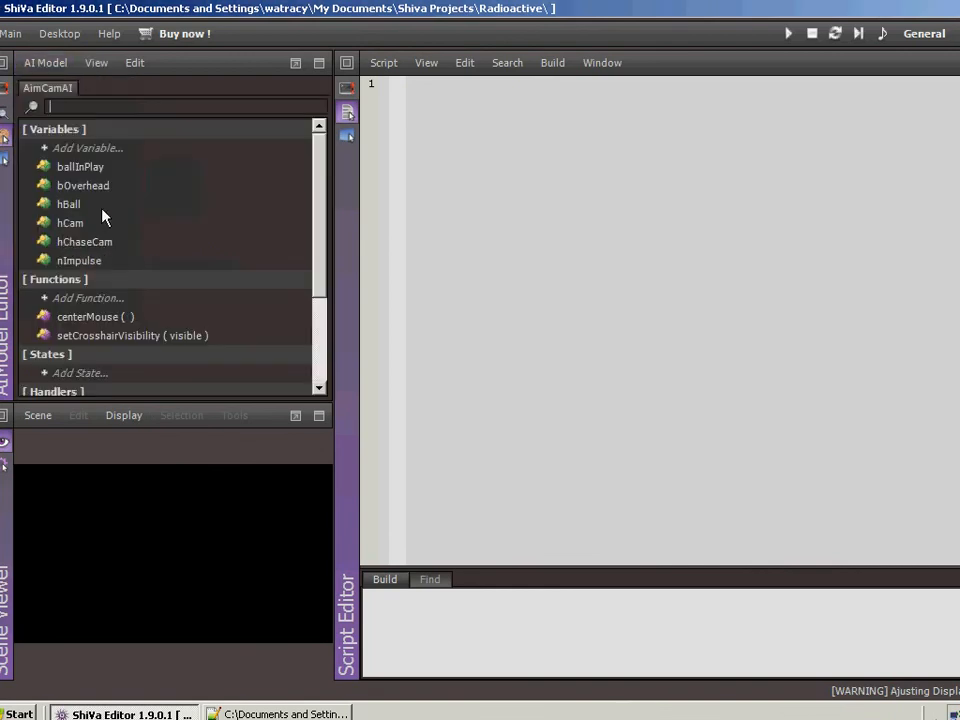
pyautogui.moveTo(320, 256)
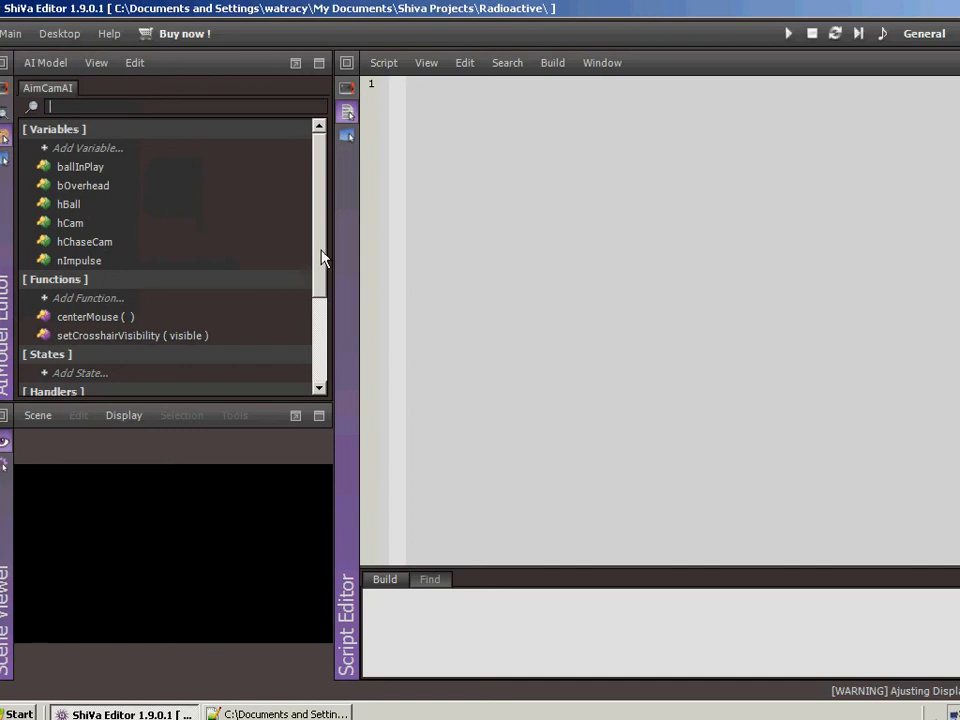
pyautogui.moveTo(78, 312)
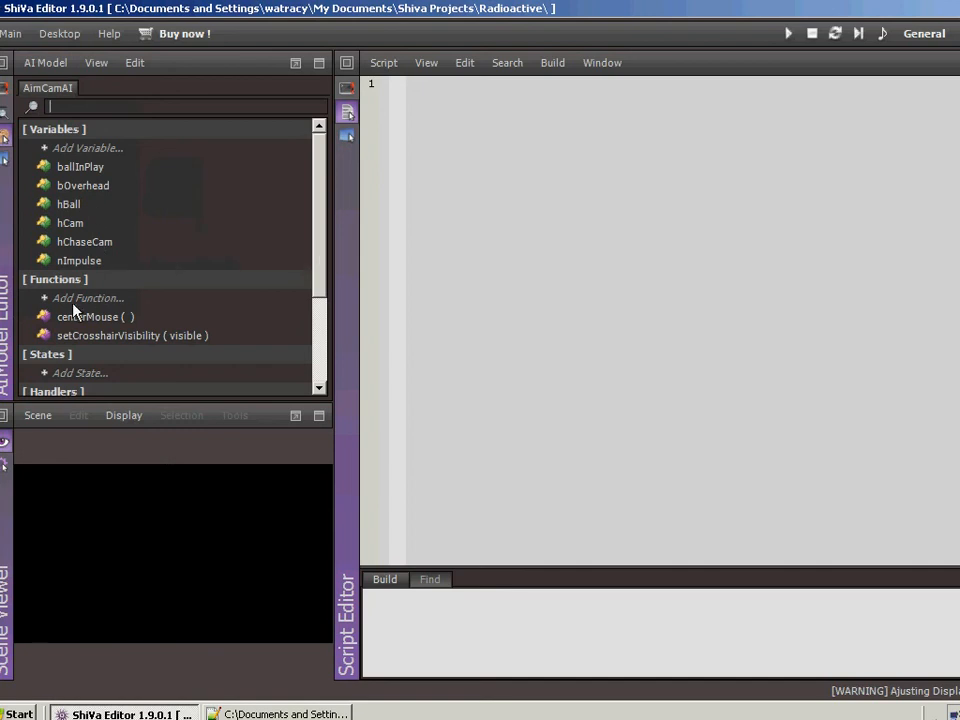
# Create three new AimCamAI functions named aiming, editing and turnEnds via the Function dialog.
pyautogui.click(88, 296)
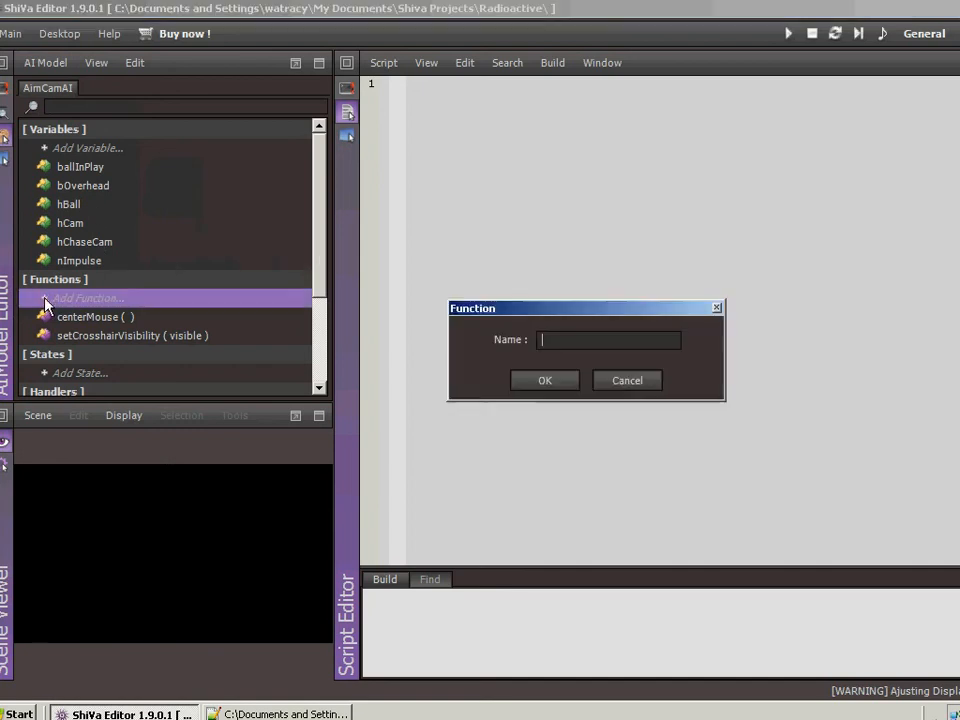
pyautogui.moveTo(428, 388)
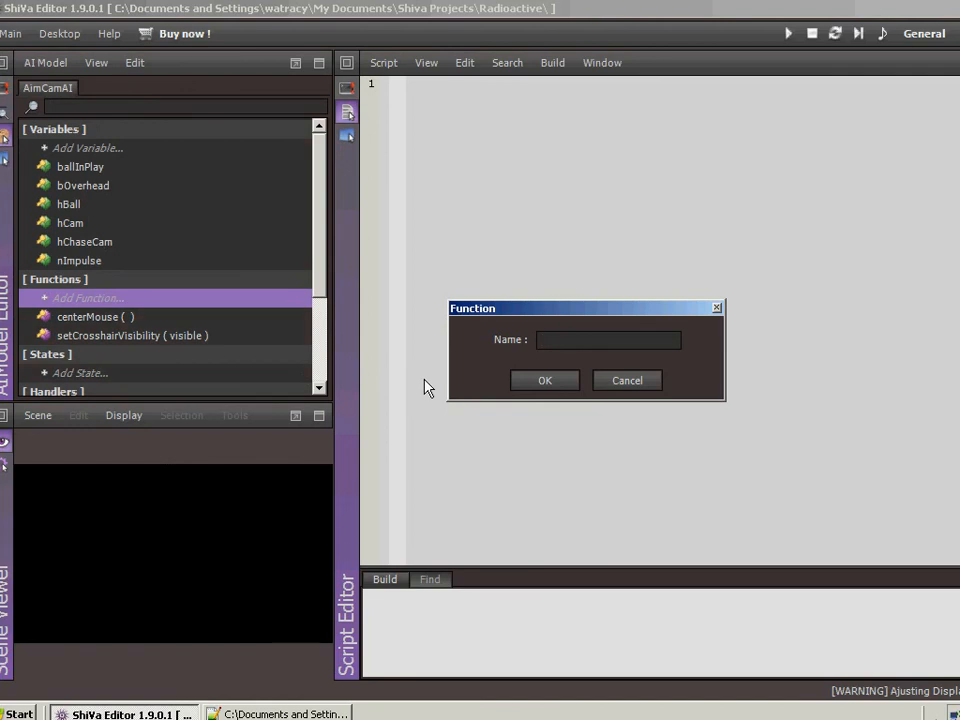
pyautogui.write('aim')
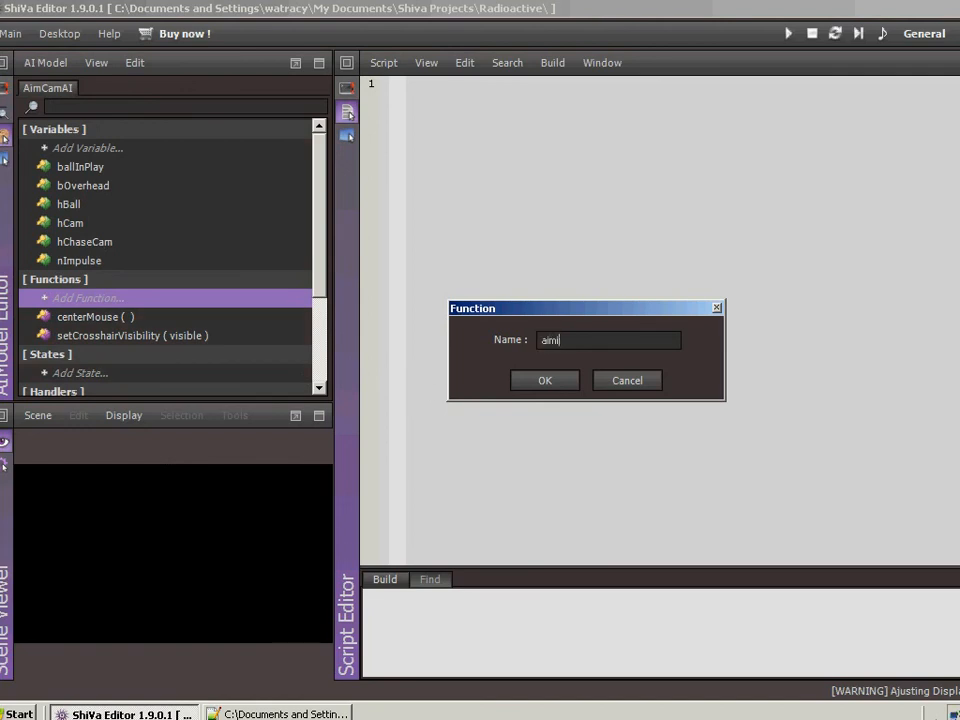
pyautogui.click(544, 380)
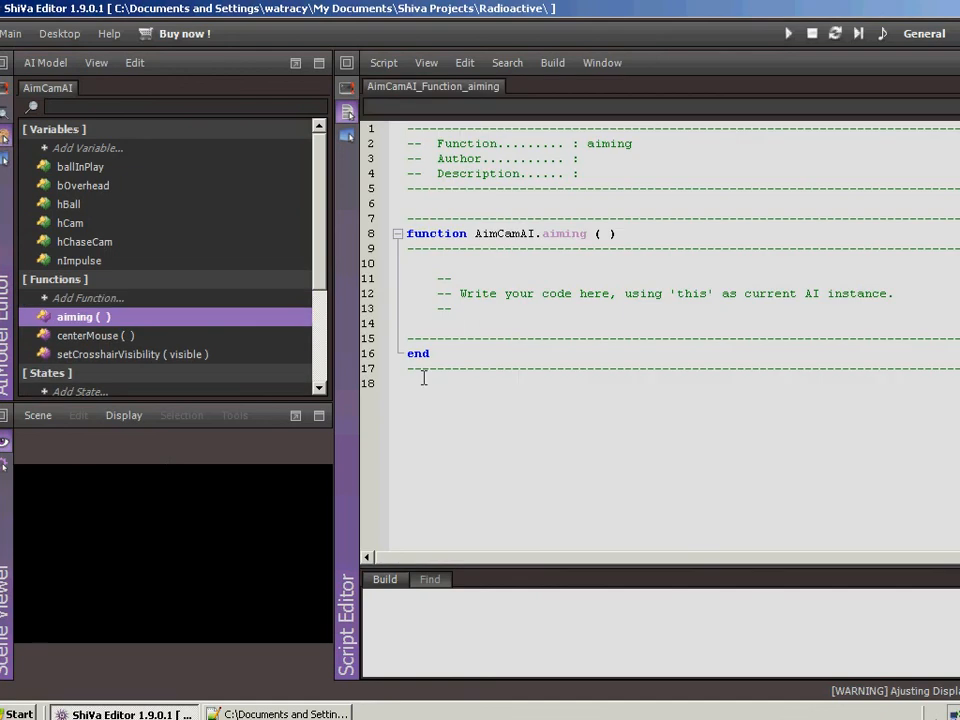
pyautogui.click(88, 296)
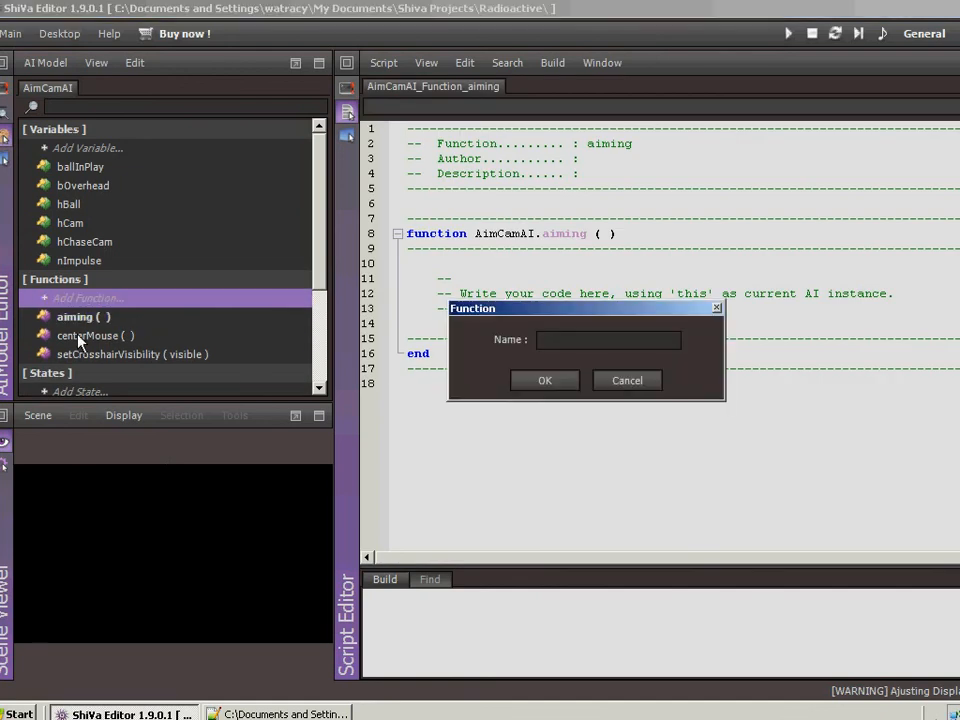
pyautogui.write('edit')
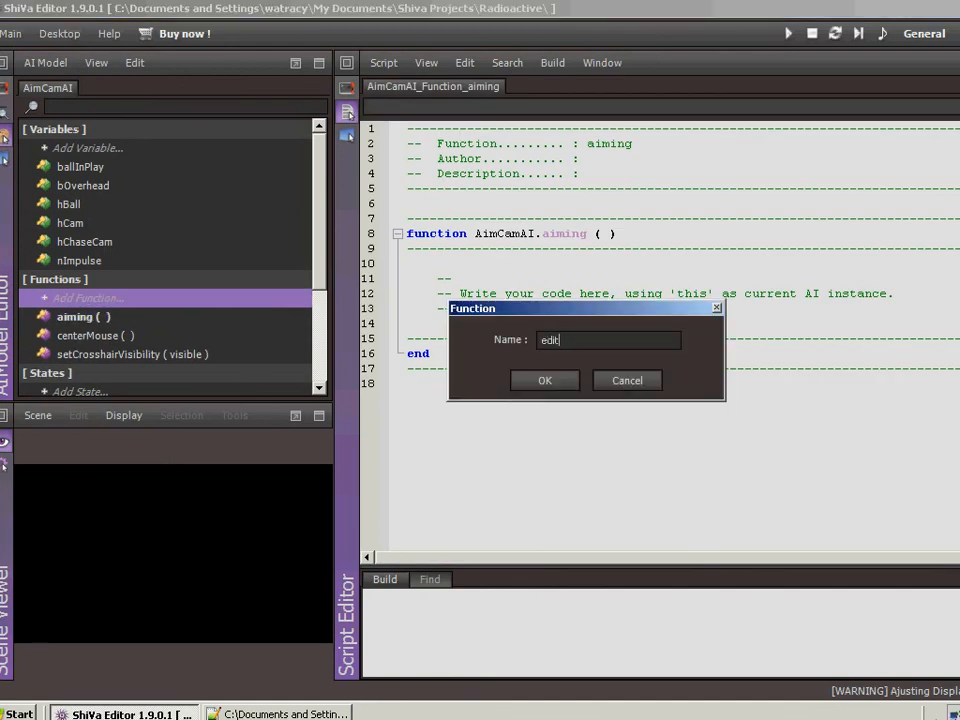
pyautogui.write('ing')
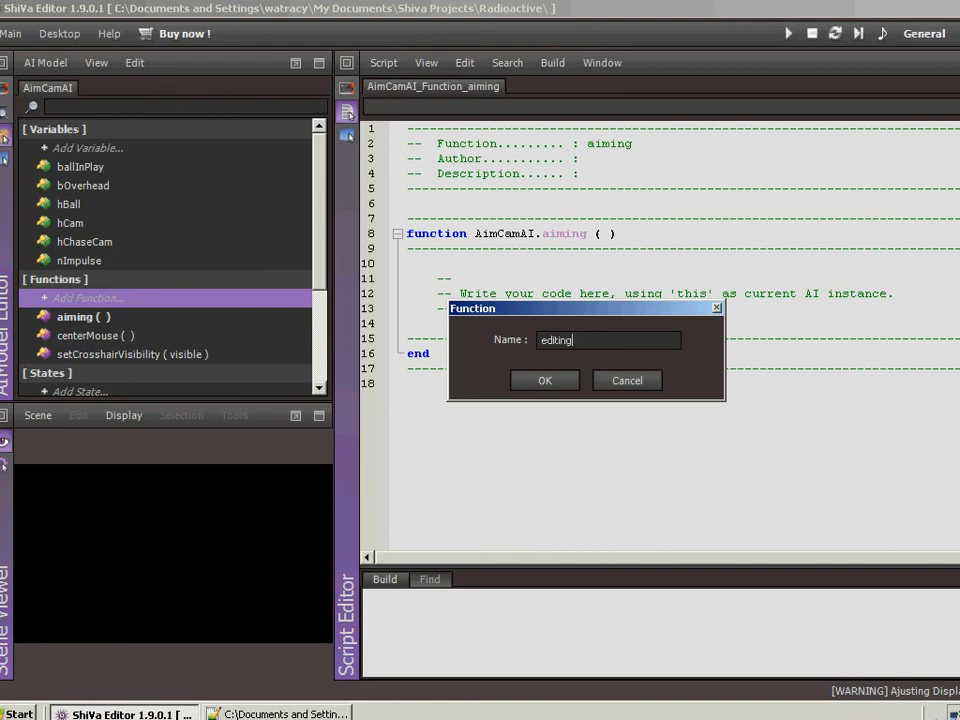
pyautogui.click(544, 380)
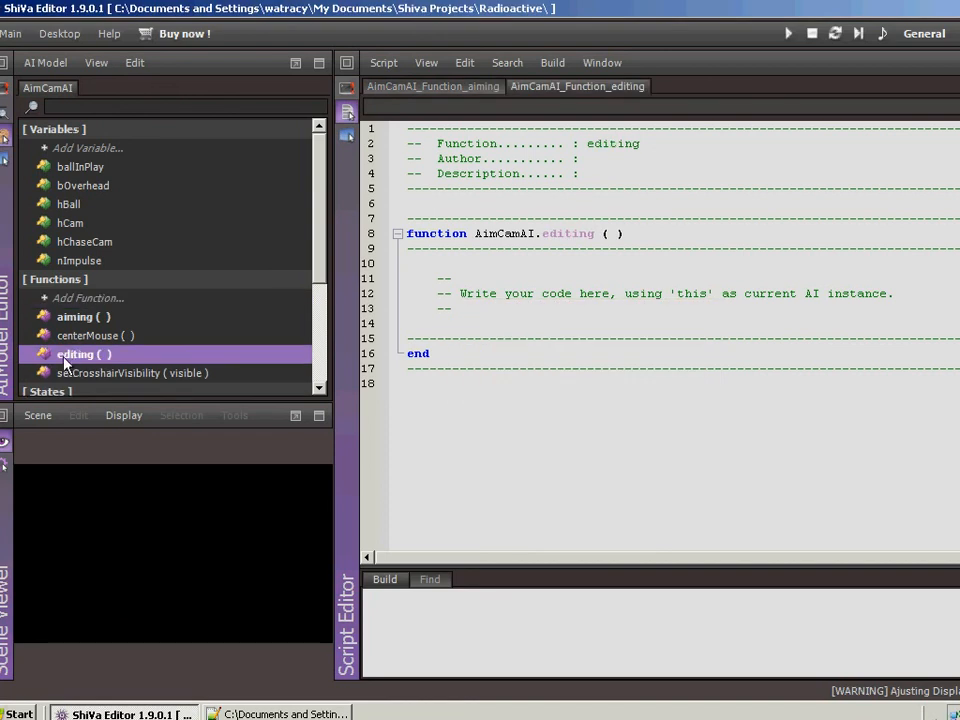
pyautogui.click(88, 296)
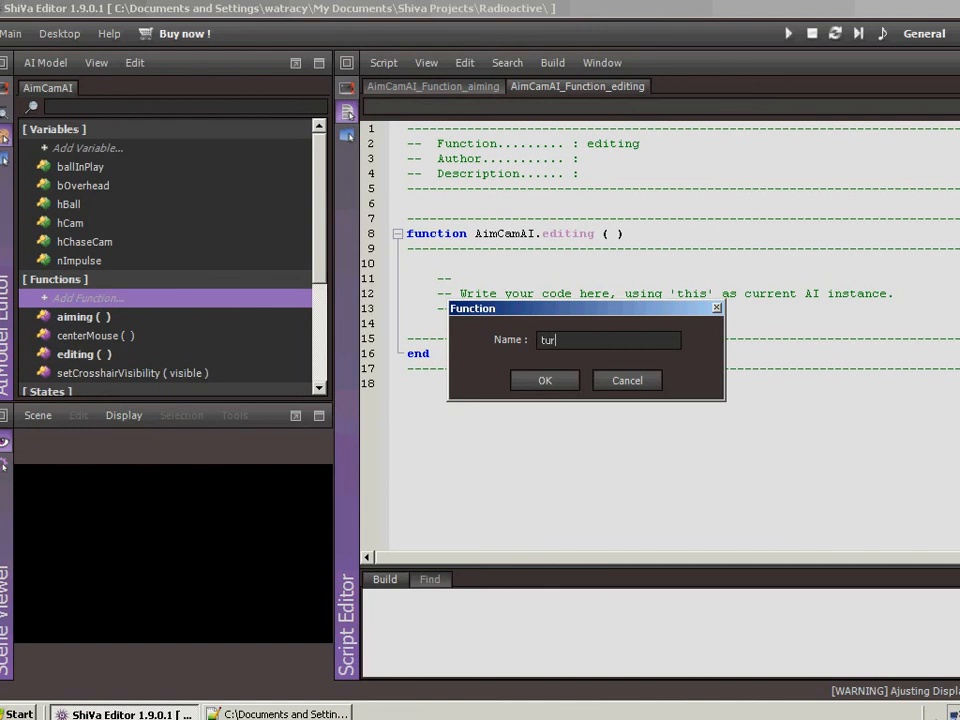
pyautogui.write('nEnds')
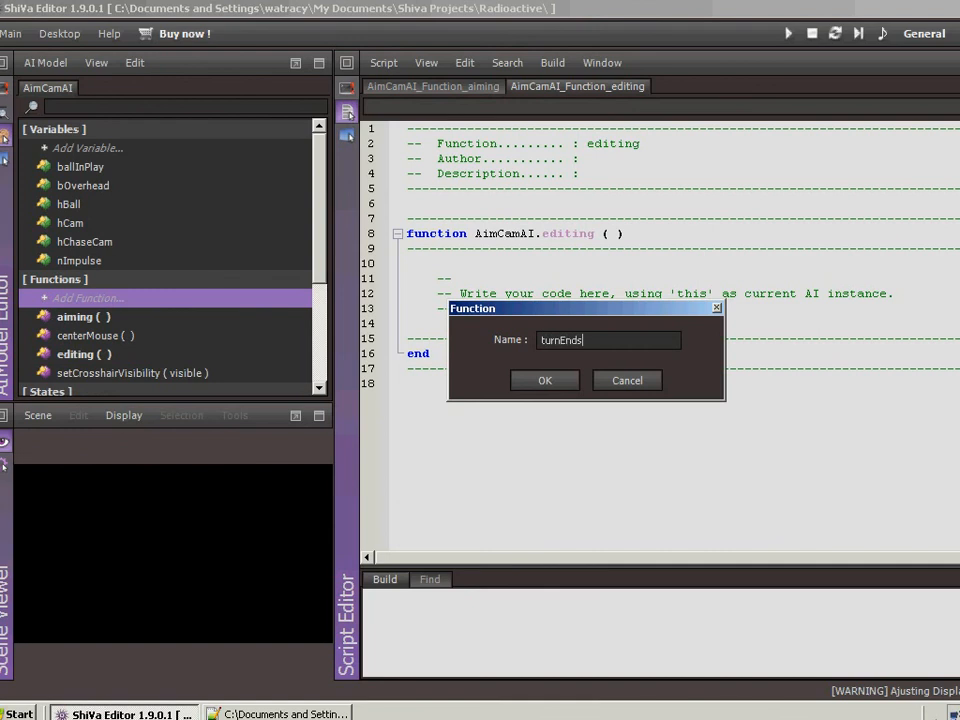
pyautogui.click(544, 380)
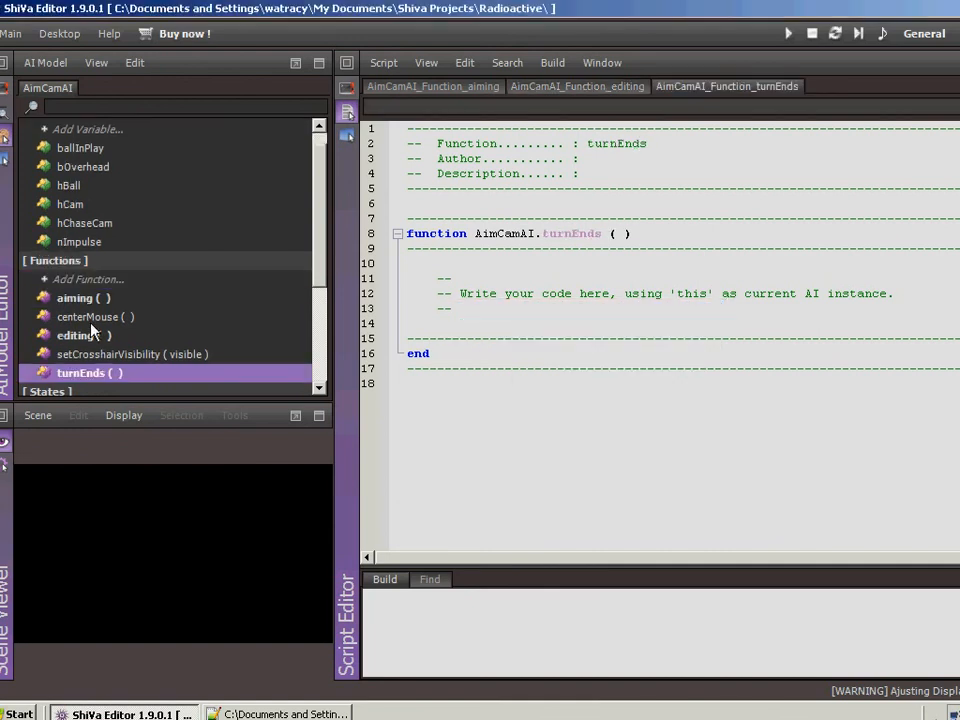
# Write aiming to return true when not overhead and the ball isn't in play, then build.
pyautogui.click(76, 298)
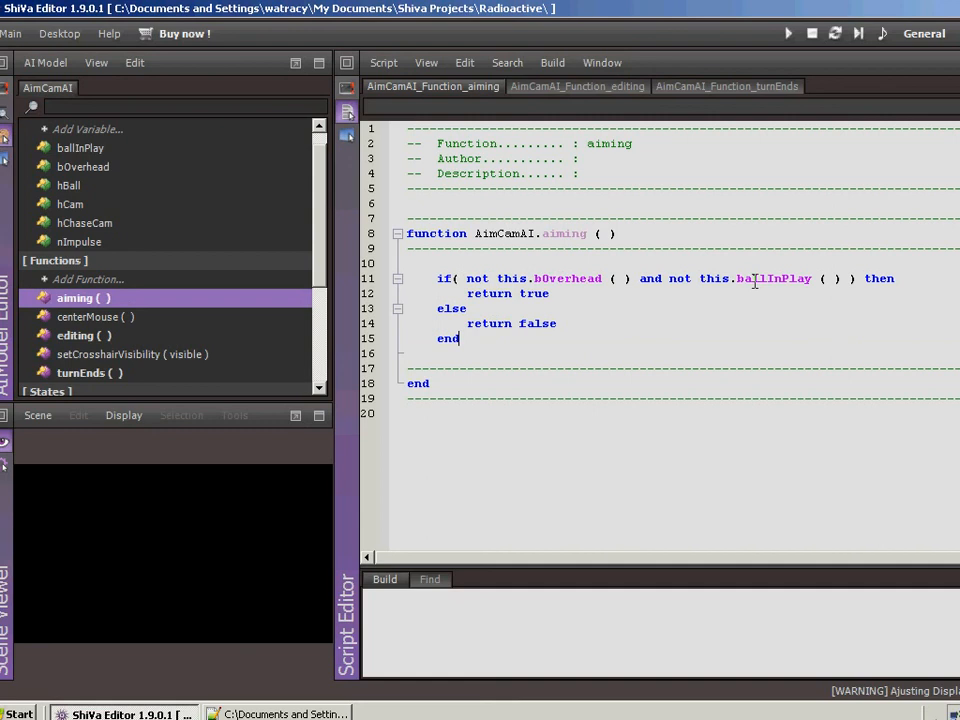
pyautogui.moveTo(528, 292)
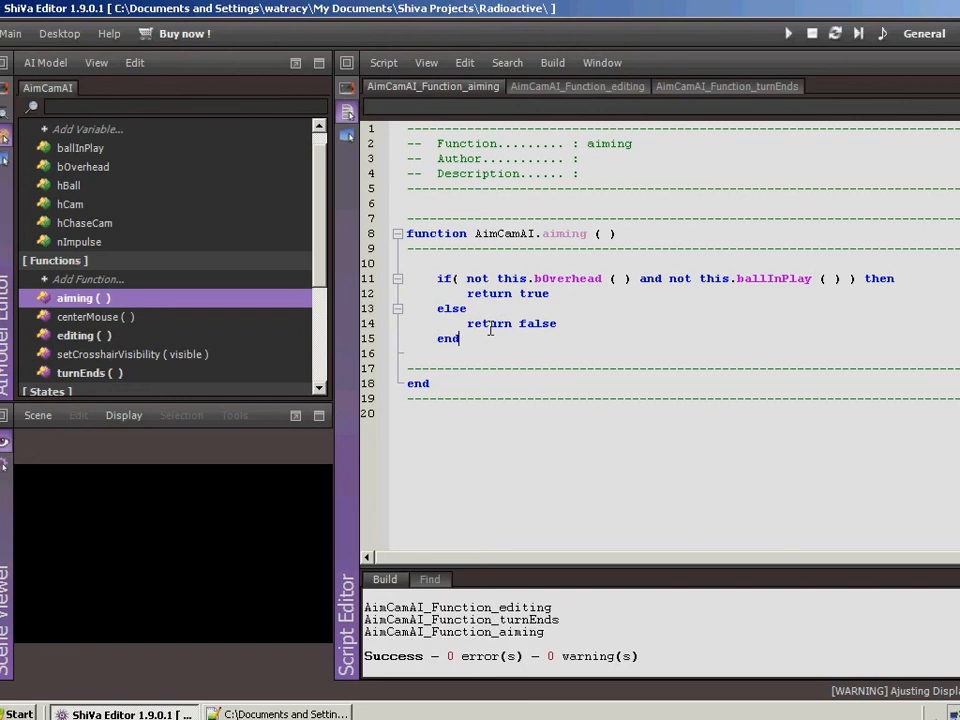
pyautogui.moveTo(552, 62)
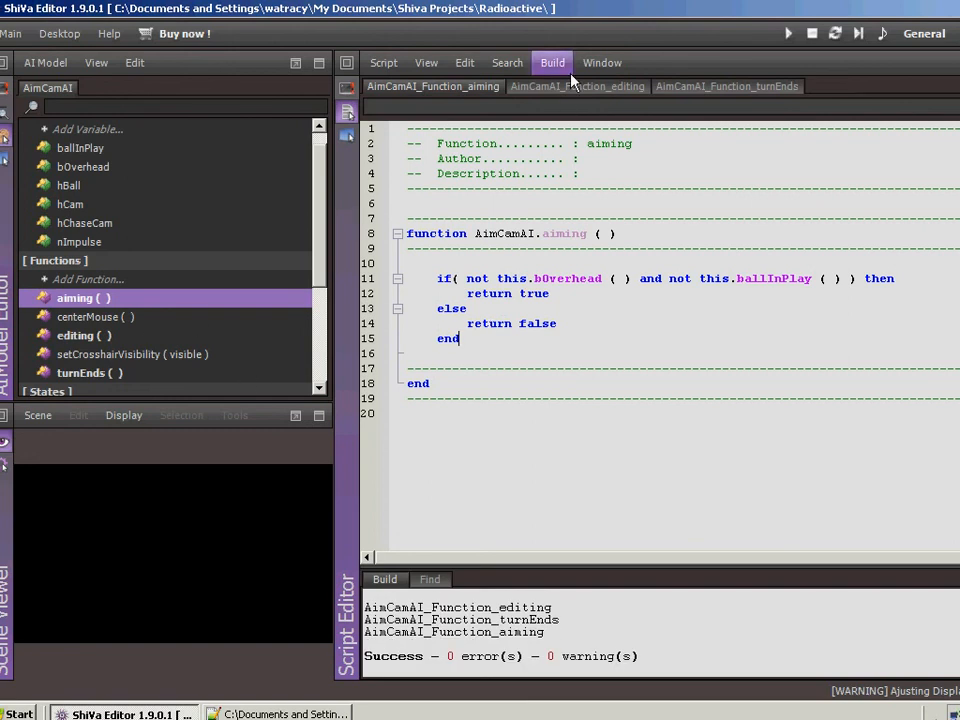
# Write editing to return true when bOverhead and not ballInPlay, then build.
pyautogui.click(576, 86)
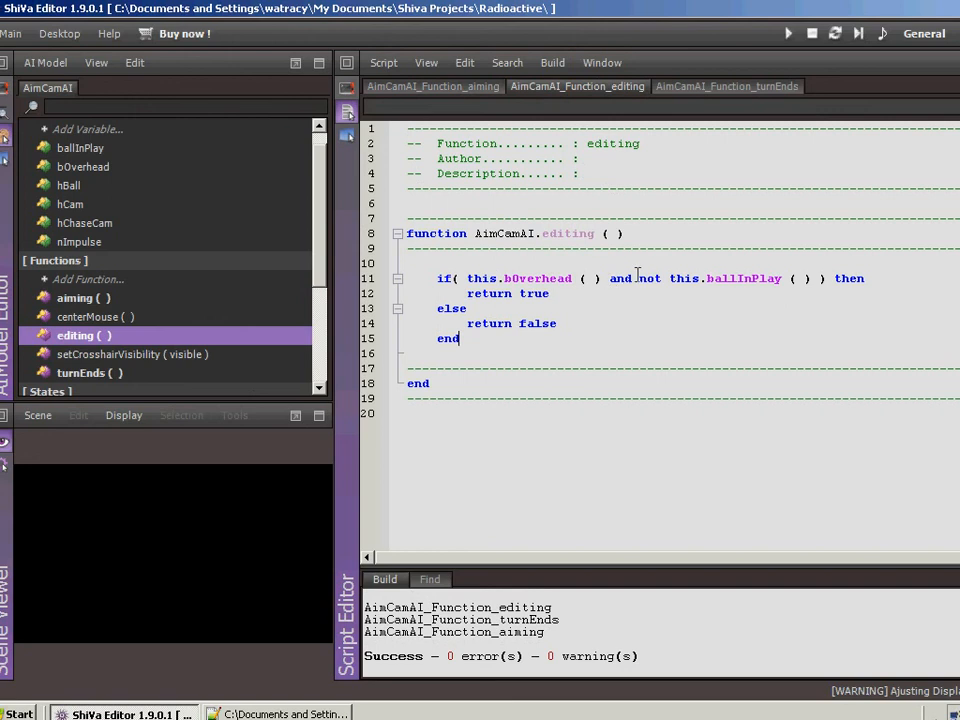
pyautogui.moveTo(528, 298)
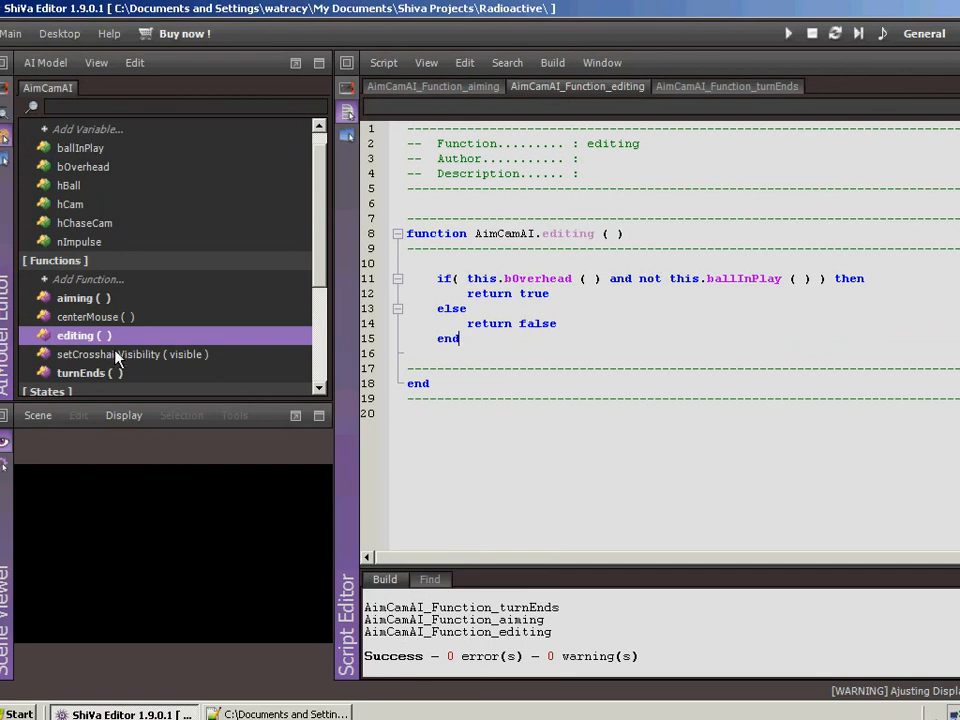
# Write turnEnds: if dynamics.isIdle(this.hBall()) and this.ballInPlay() then return true else false.
pyautogui.click(80, 372)
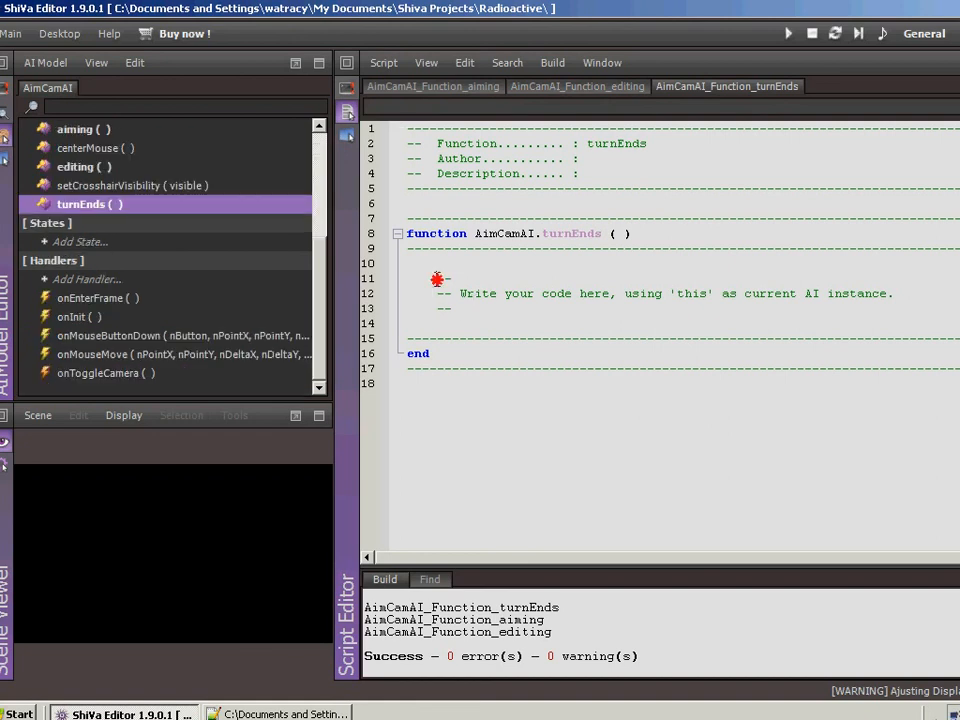
pyautogui.write('if( dynamics.isIdle ( this.hBall ( ) ) and this.ballInPlay ( ) ) then')
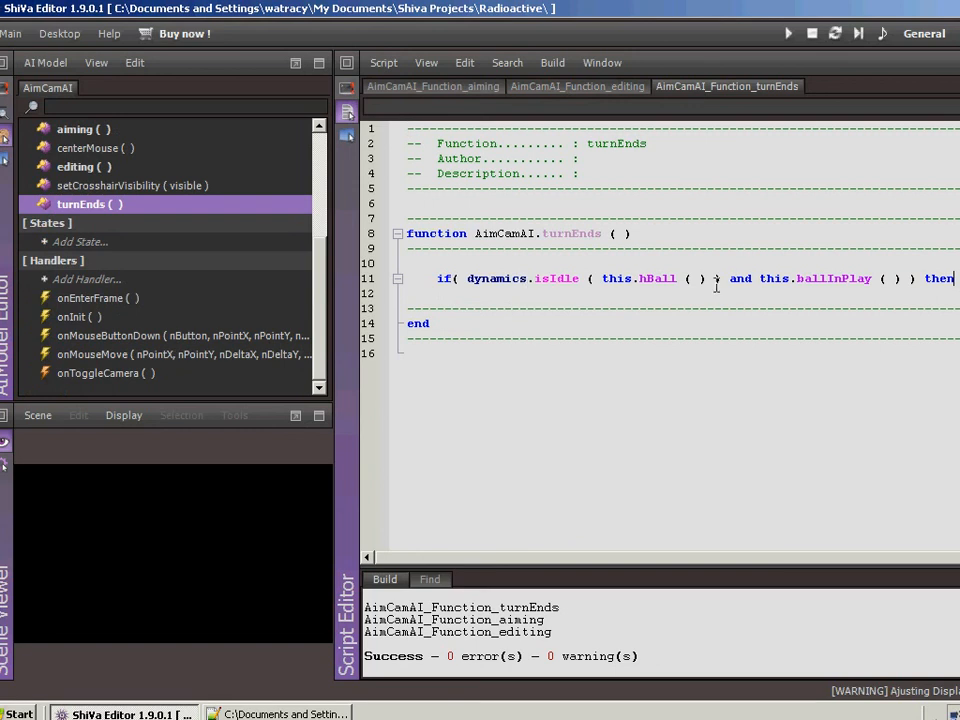
pyautogui.press('Return')
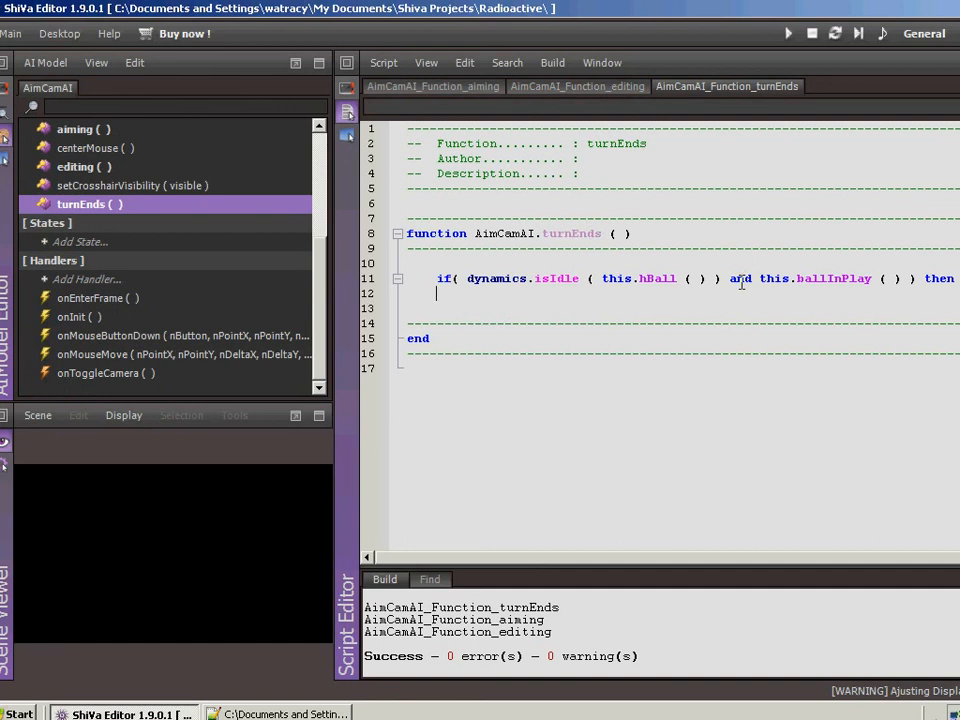
pyautogui.write('re')
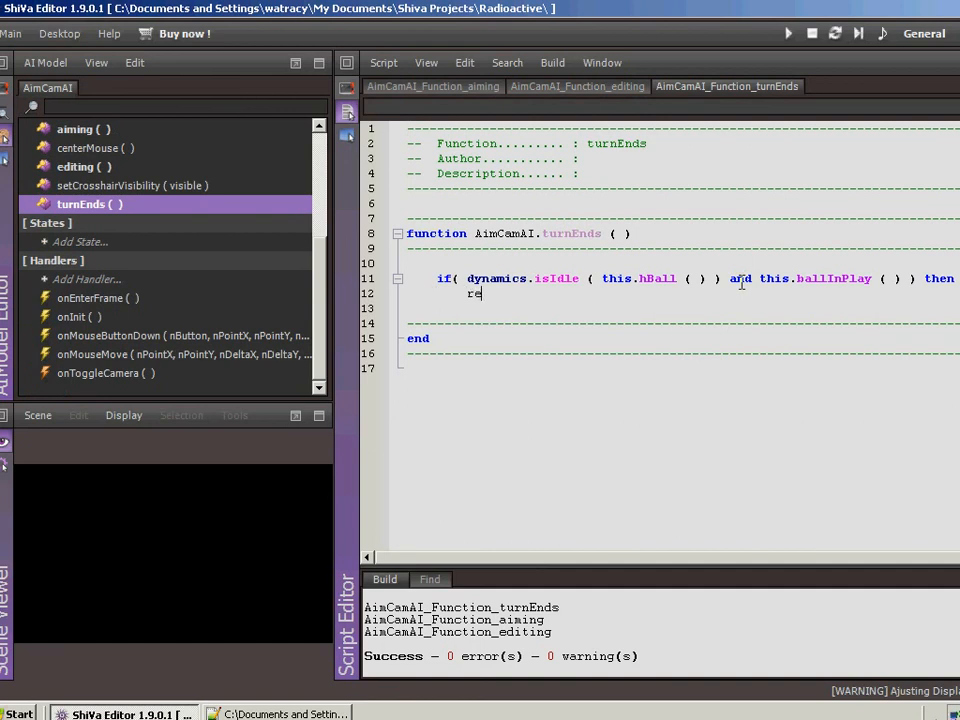
pyautogui.write('te')
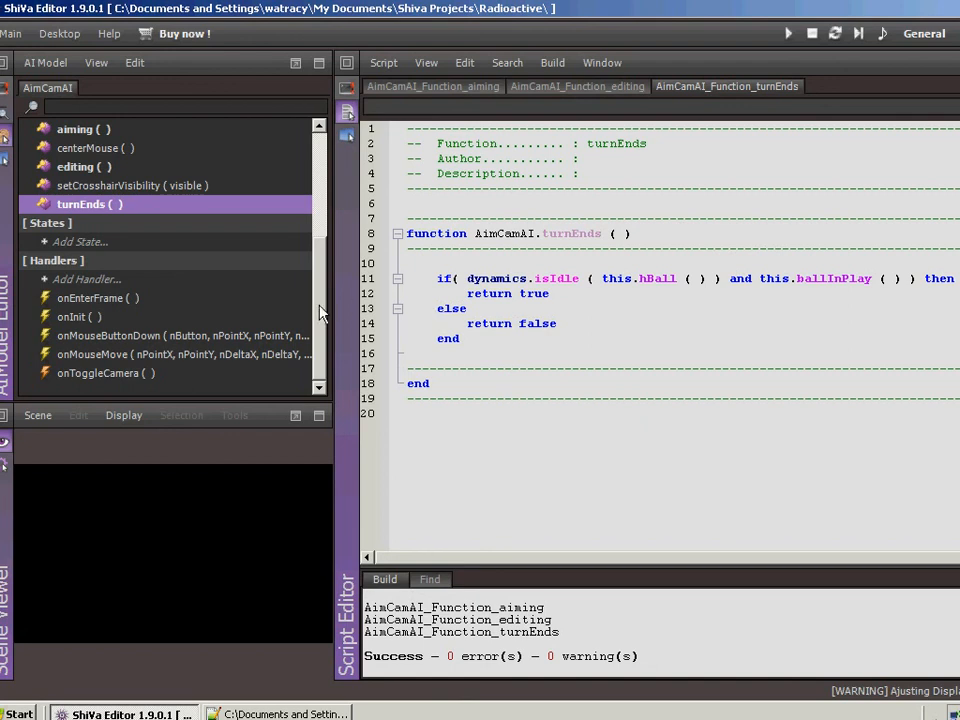
pyautogui.moveTo(264, 348)
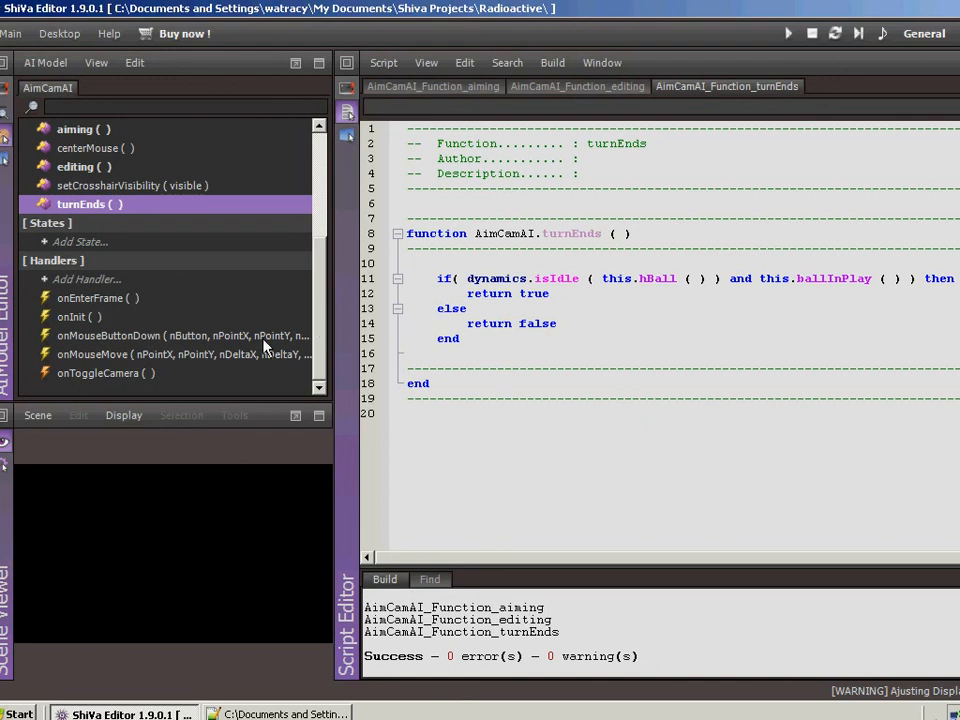
pyautogui.moveTo(168, 344)
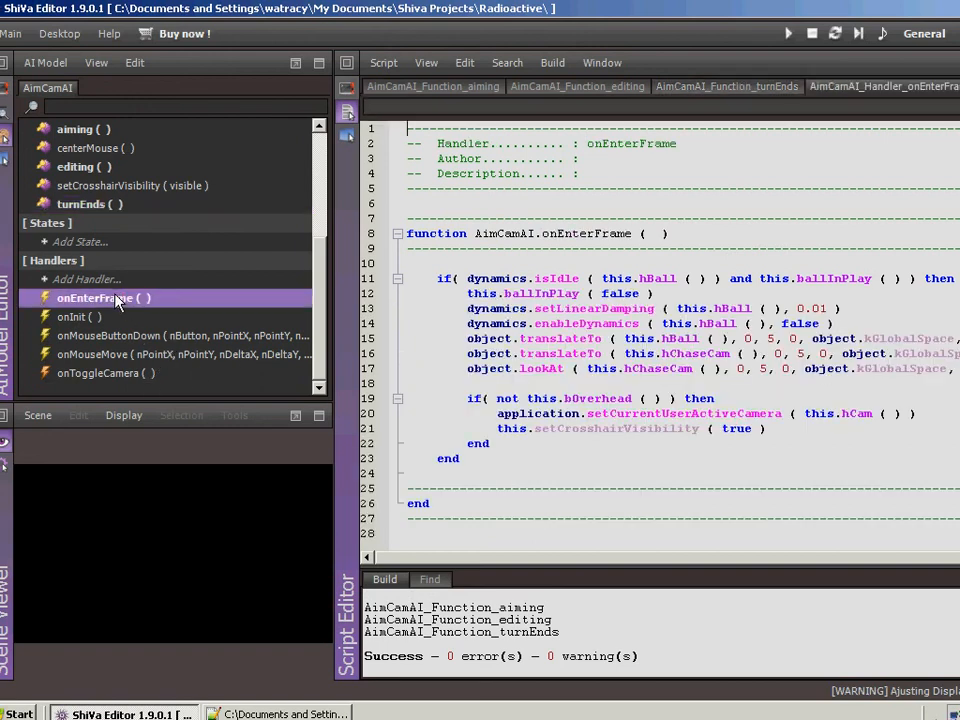
pyautogui.moveTo(282, 348)
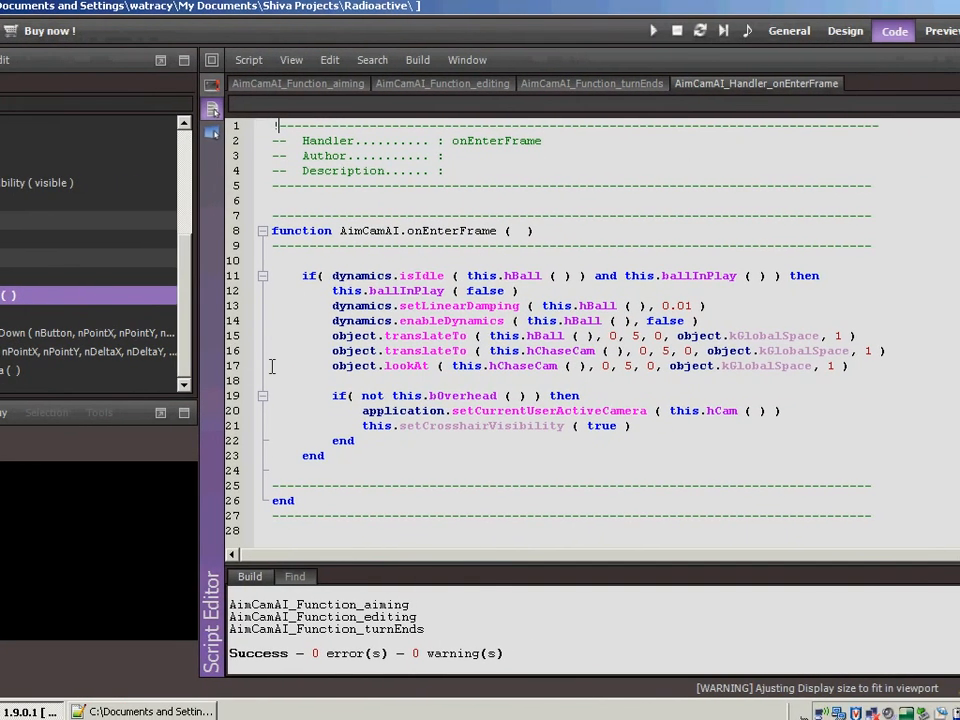
pyautogui.moveTo(388, 260)
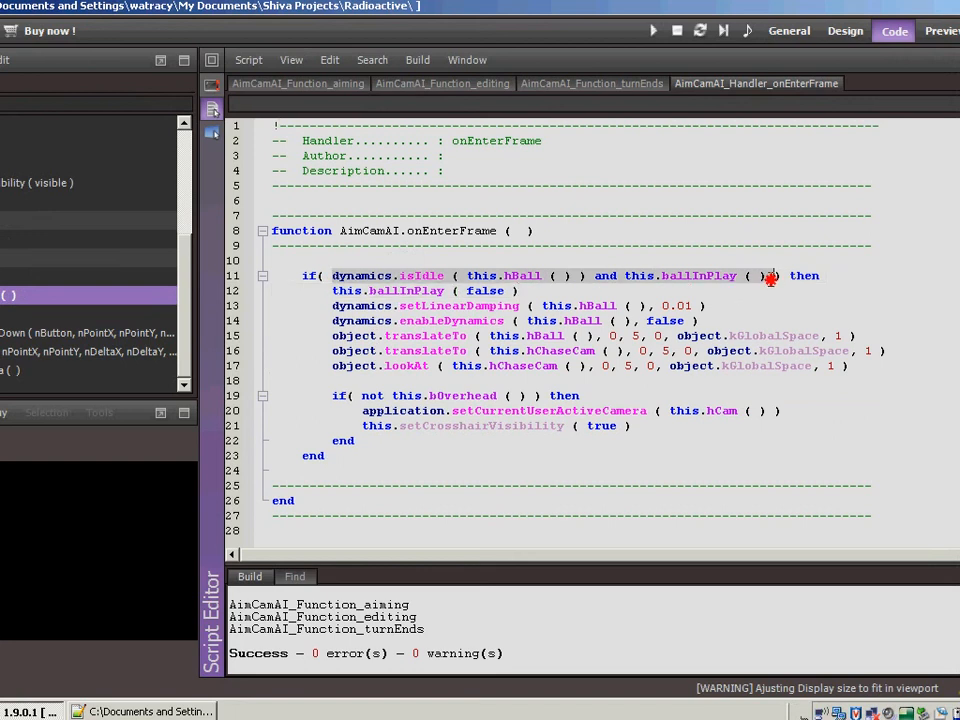
pyautogui.moveTo(776, 284)
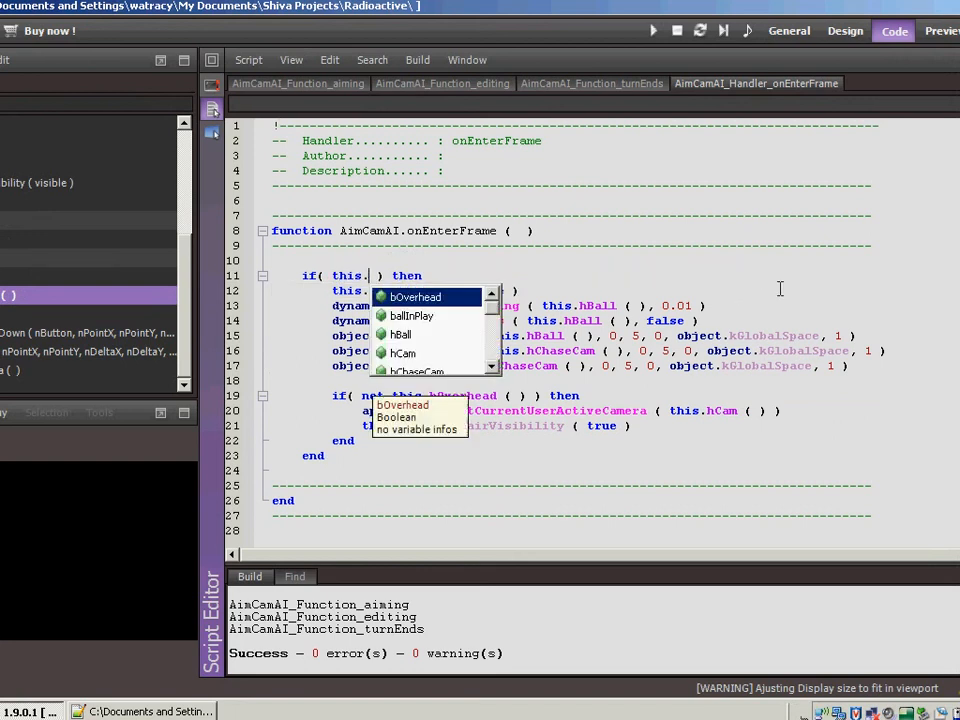
# Replace the onEnterFrame if condition with this.turnEnds ( ) using autocomplete.
pyautogui.write('turnEnds (')
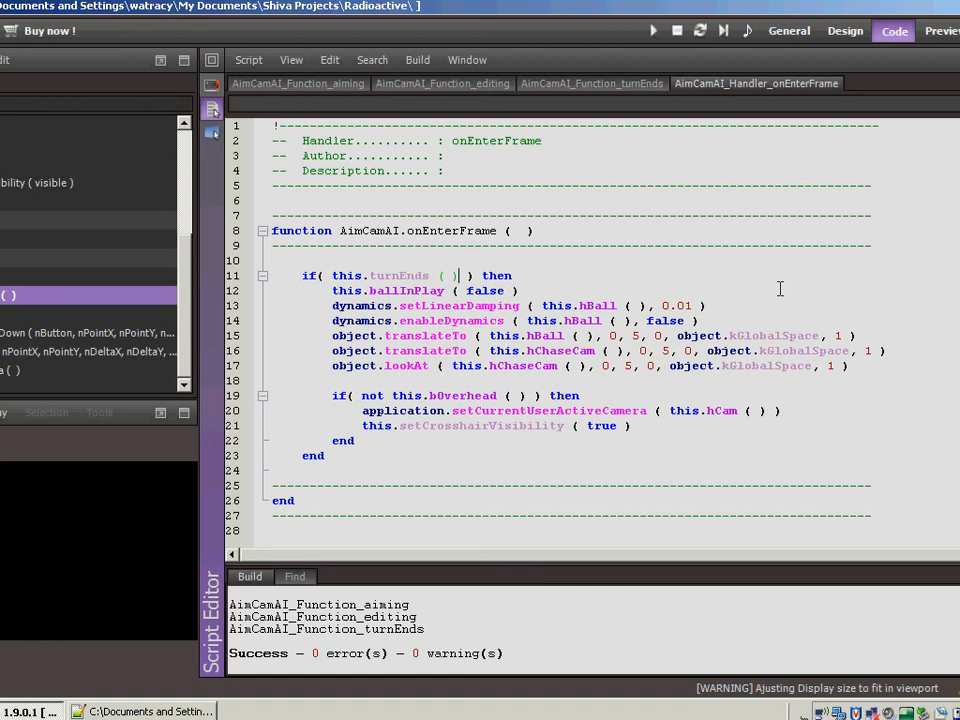
pyautogui.moveTo(588, 356)
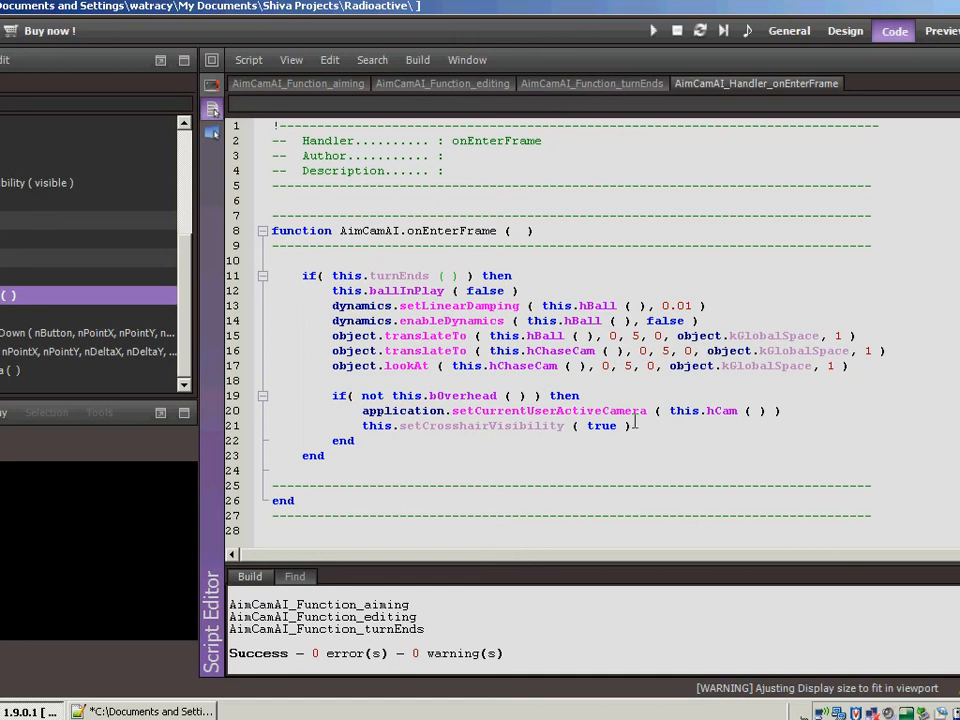
# Add an else branch getting the current user and calling hud.setCursorVisible ( hUser, true ).
pyautogui.press('Return')
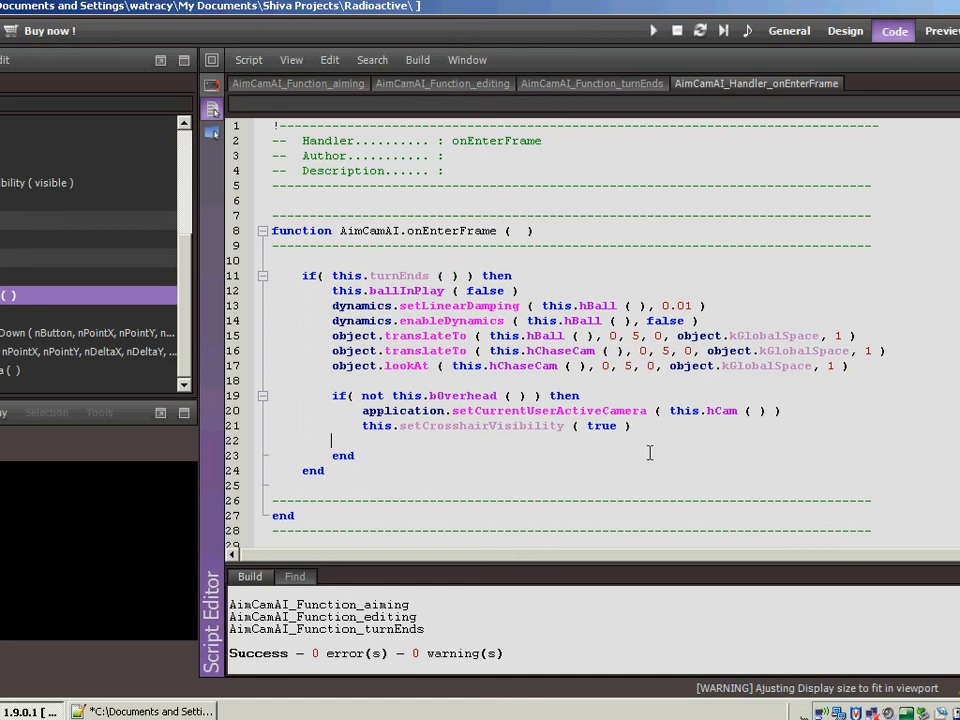
pyautogui.write('else')
pyautogui.write('hud.setCursorVisible ( hUser, true )')
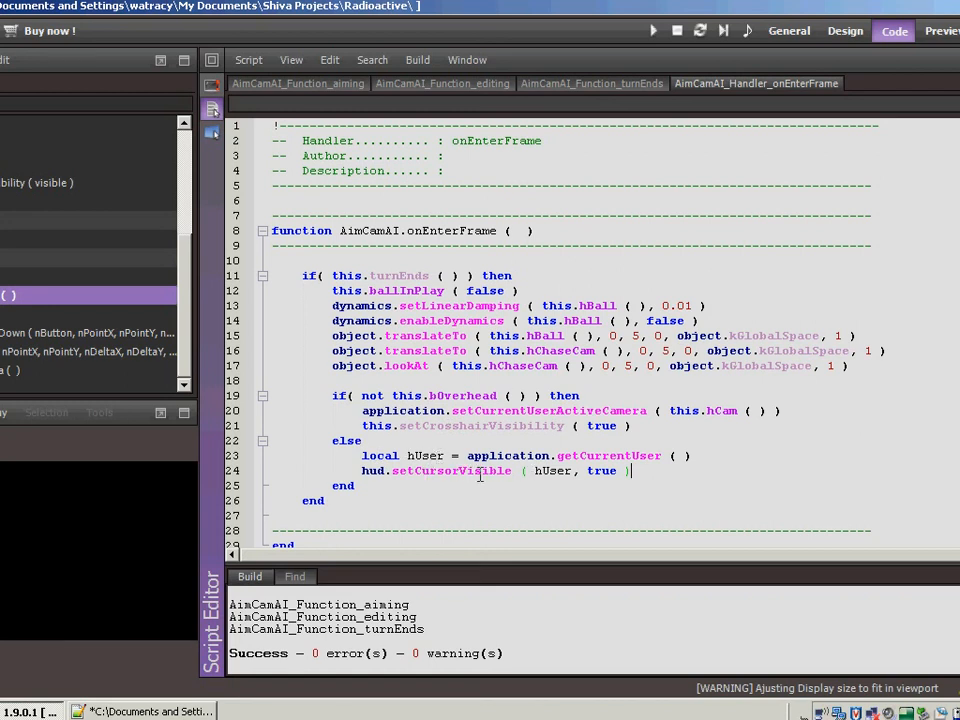
pyautogui.moveTo(510, 472)
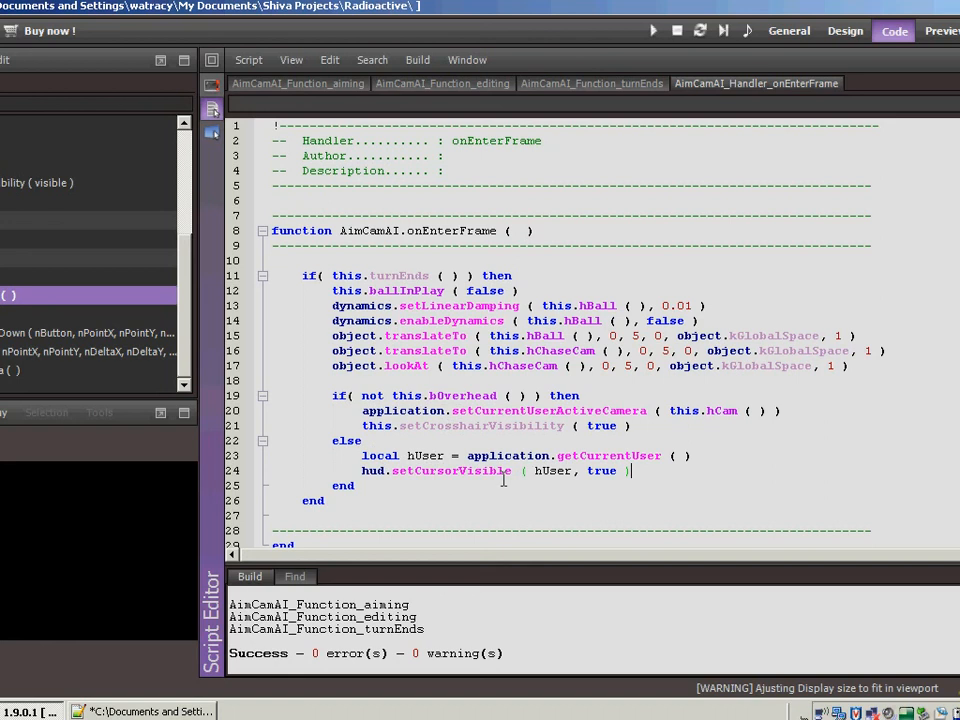
# Play the scene in the General layout, stop it, and return to the Code layout.
pyautogui.click(788, 30)
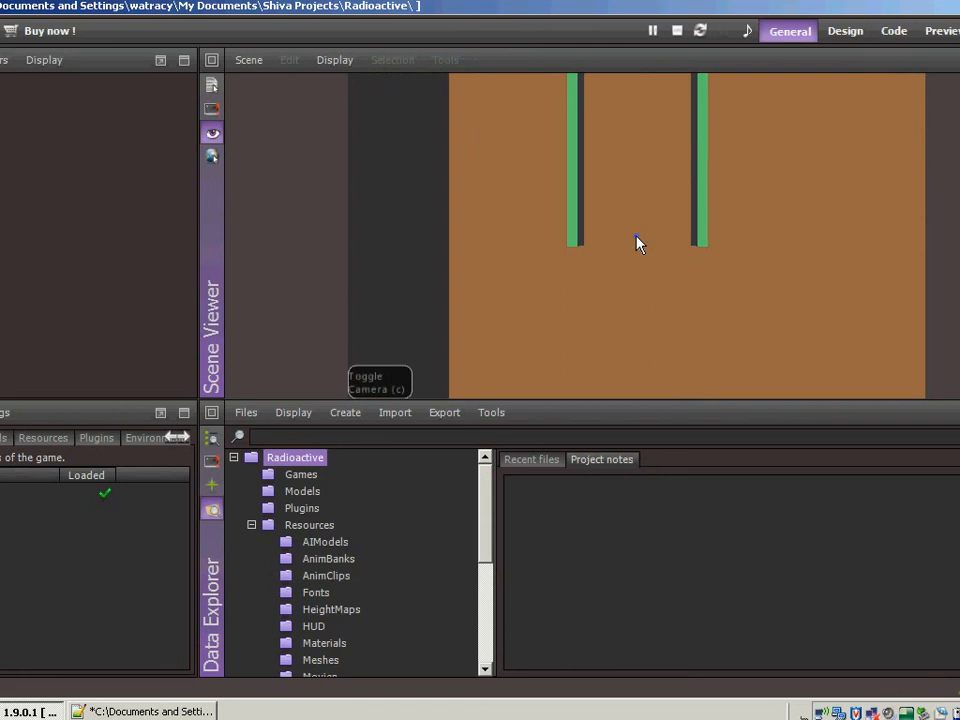
pyautogui.moveTo(618, 244)
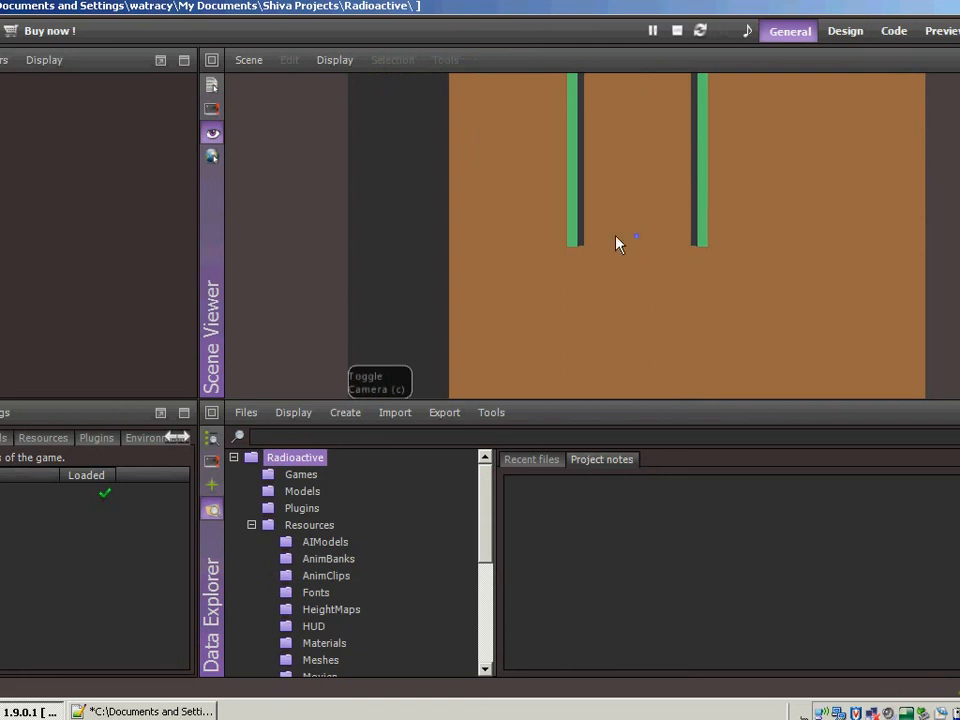
pyautogui.moveTo(640, 244)
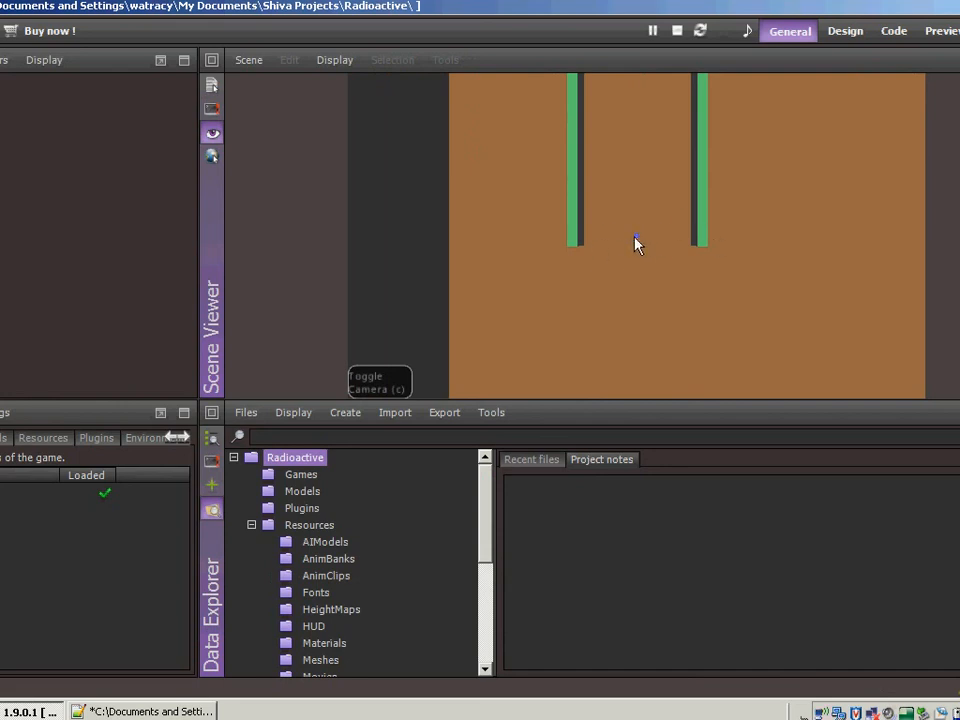
pyautogui.click(652, 30)
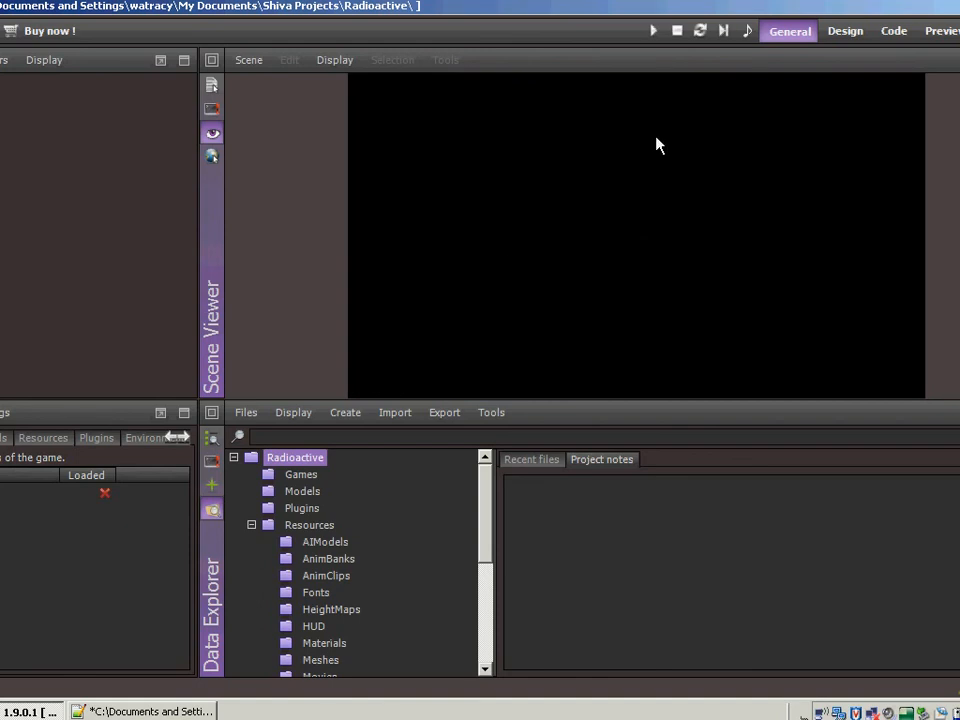
pyautogui.click(892, 30)
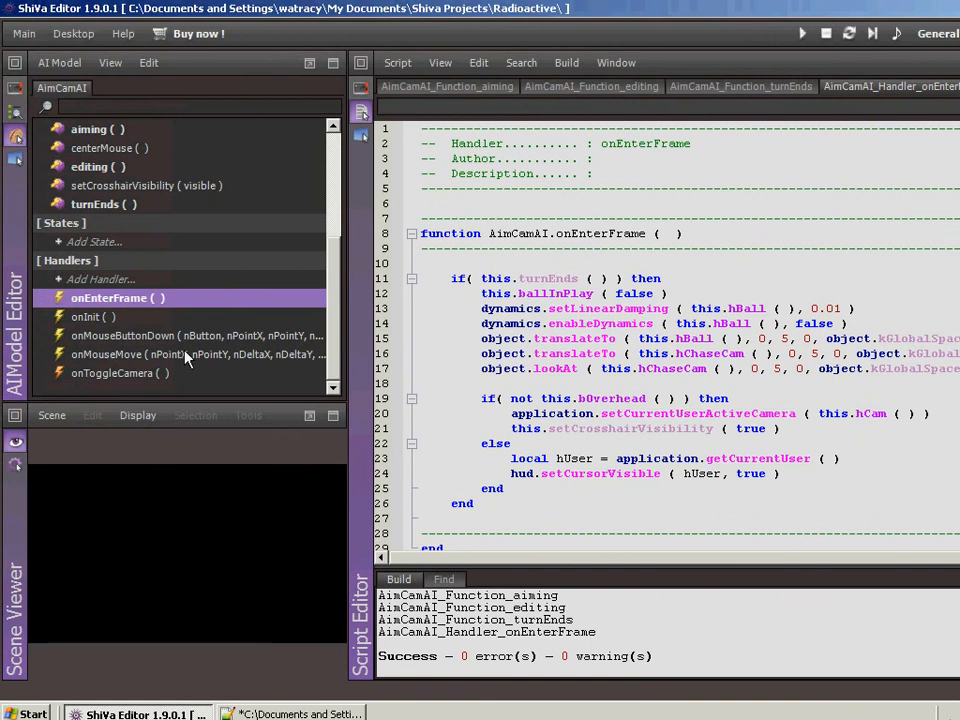
# Wrap onMouseMove's centerMouse block in if( not this.editing ( ) ) then … end.
pyautogui.click(190, 354)
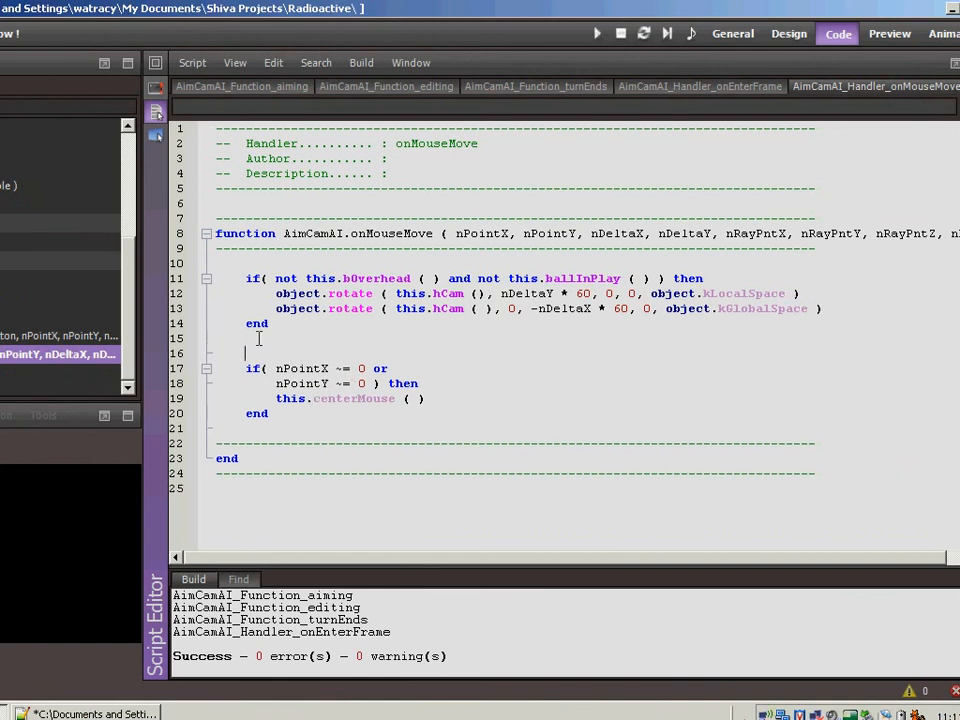
pyautogui.write('if(')
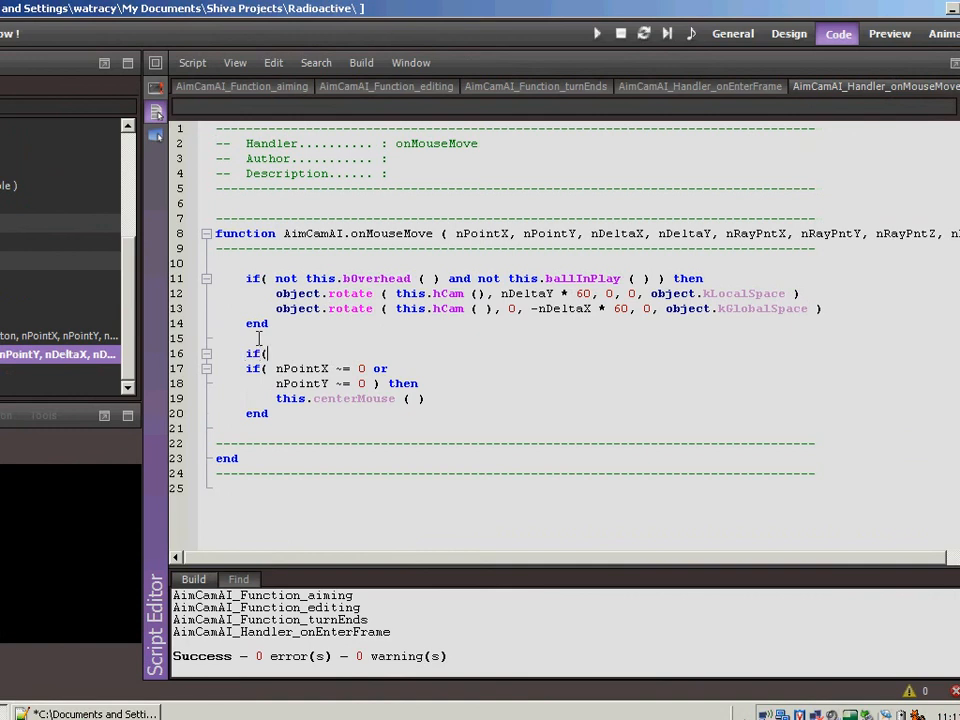
pyautogui.write('(')
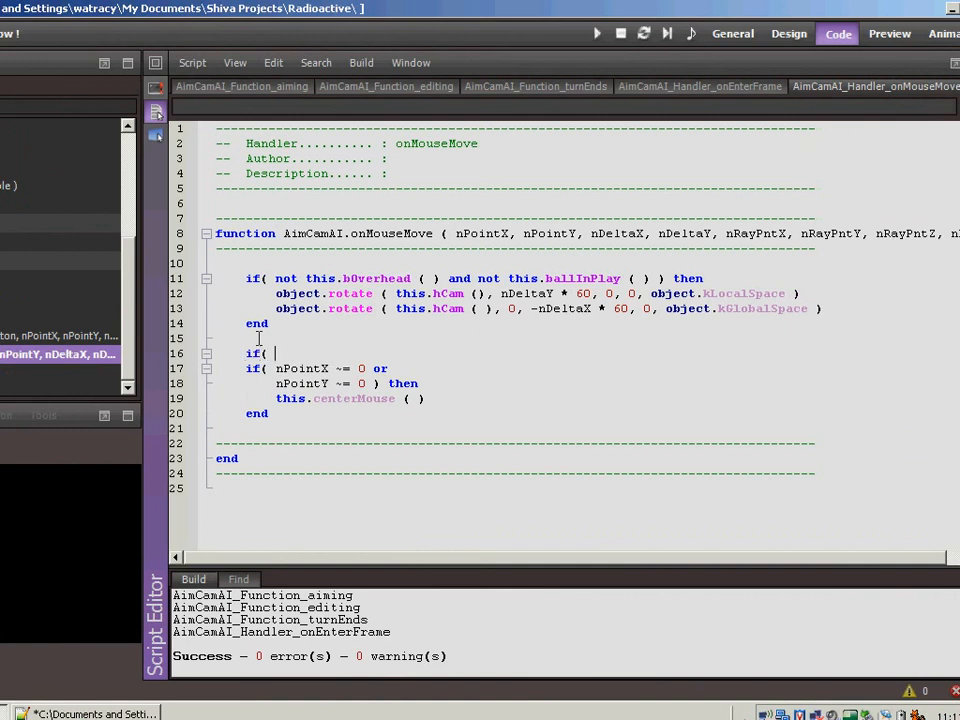
pyautogui.write('this')
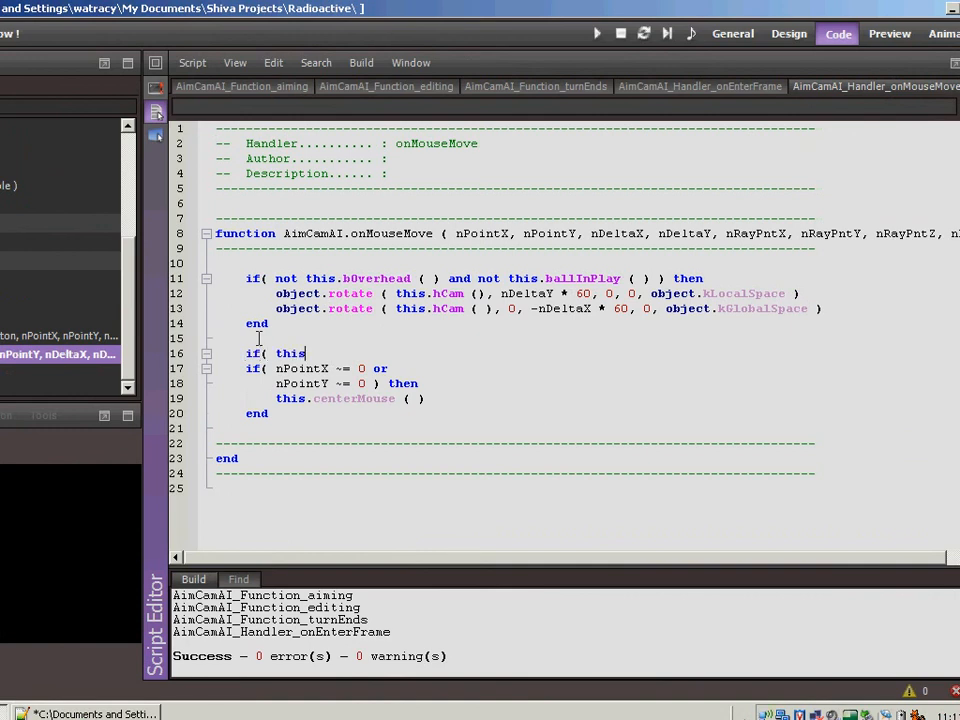
pyautogui.write('not')
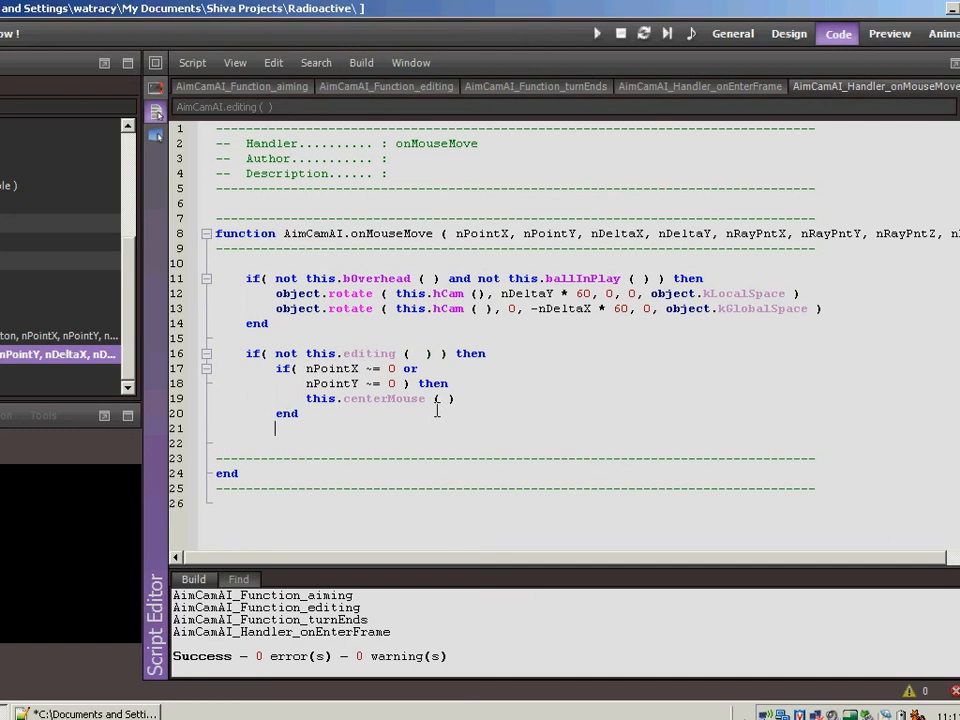
pyautogui.write('end')
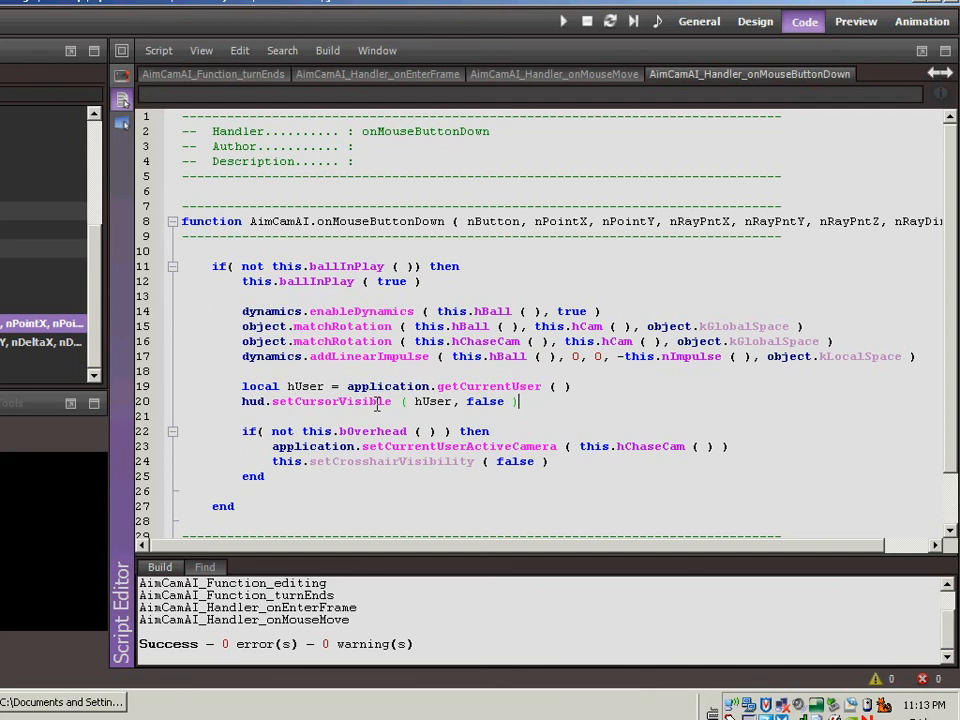
# Test-run the game in the General layout's Scene Viewer, stop it, and return to the Code layout.
pyautogui.click(698, 20)
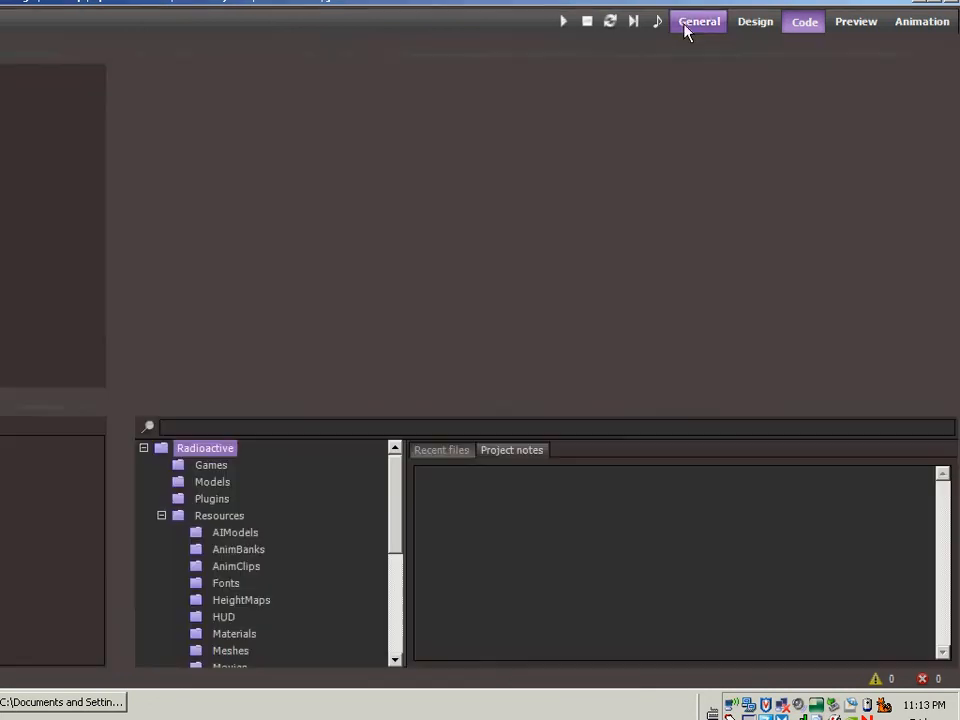
pyautogui.click(564, 20)
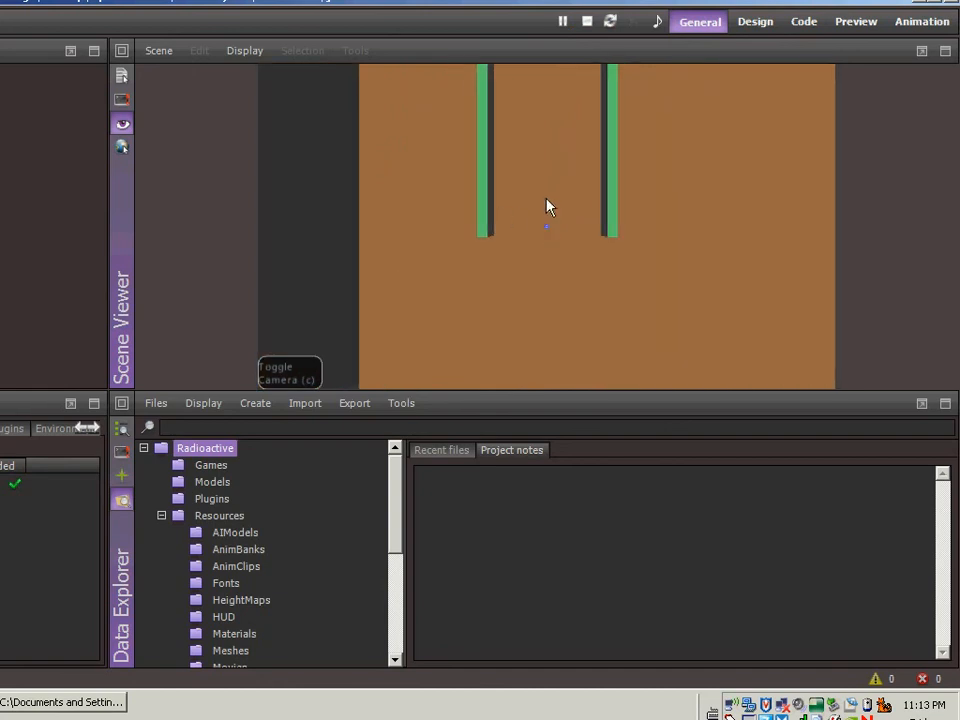
pyautogui.moveTo(306, 232)
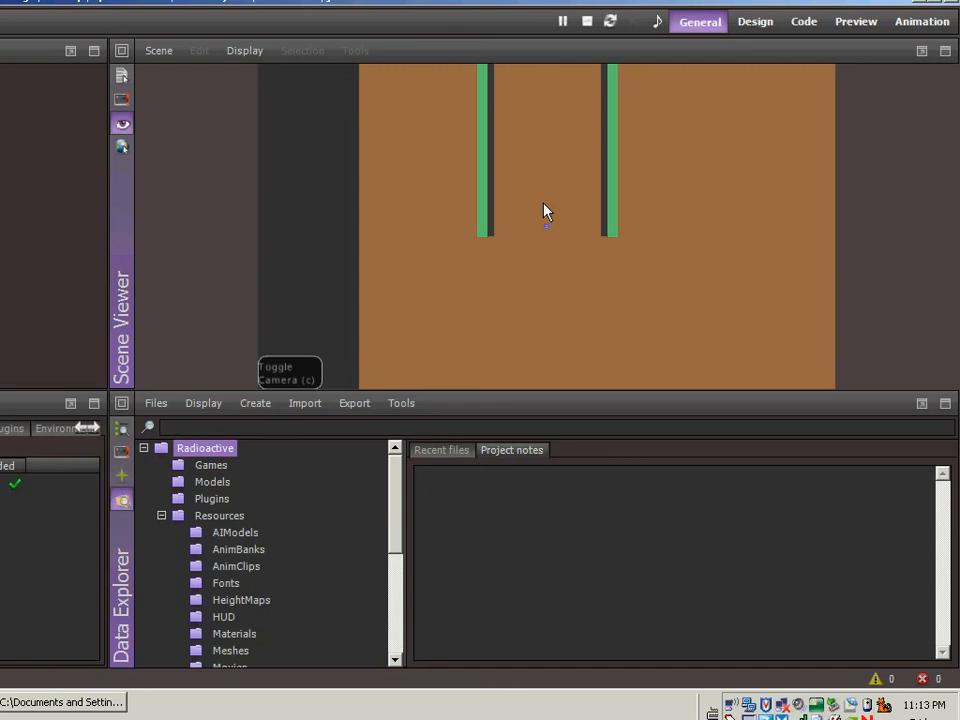
pyautogui.moveTo(528, 228)
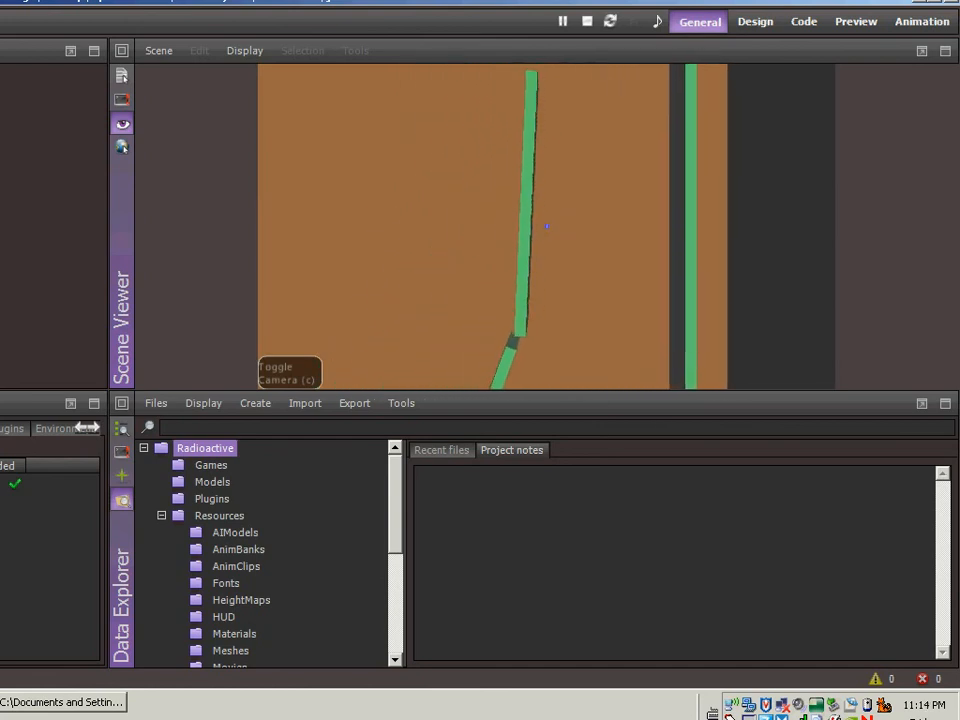
pyautogui.click(562, 20)
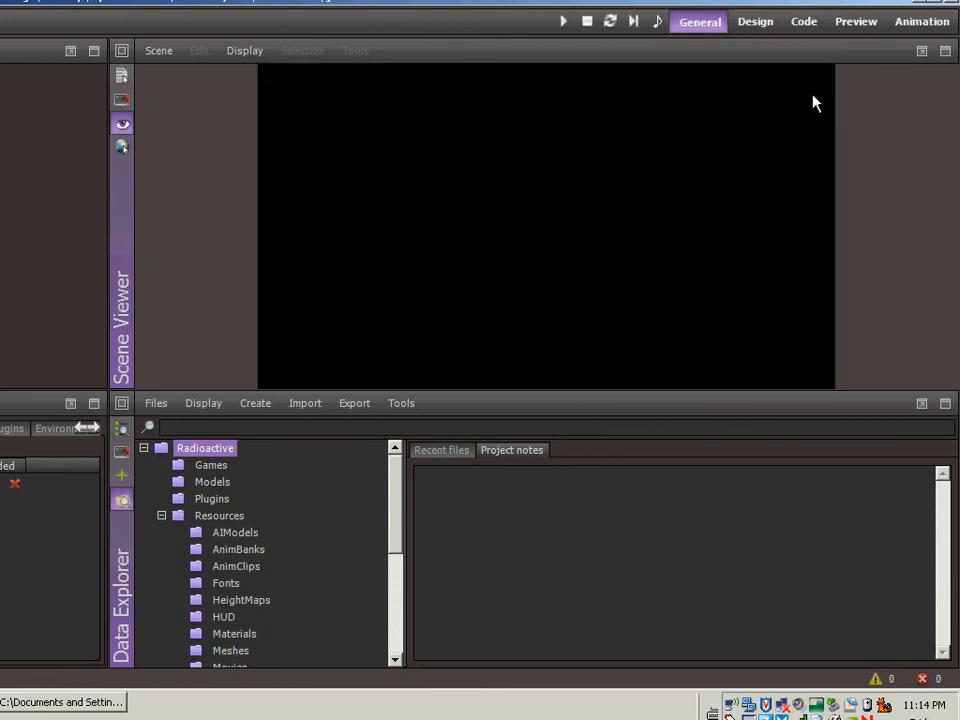
pyautogui.click(804, 20)
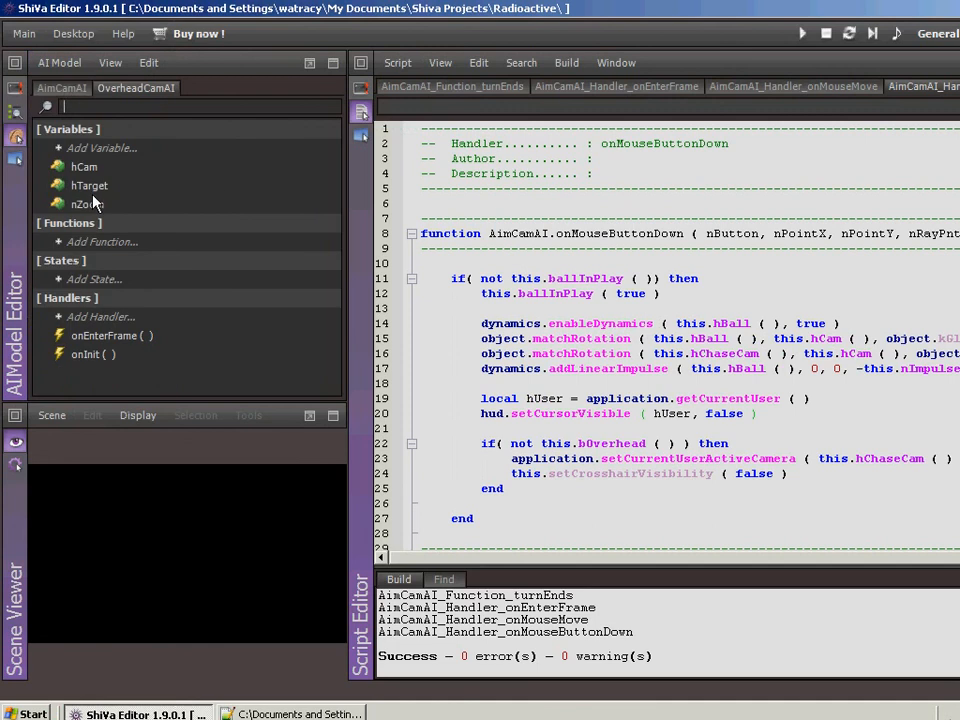
pyautogui.moveTo(84, 340)
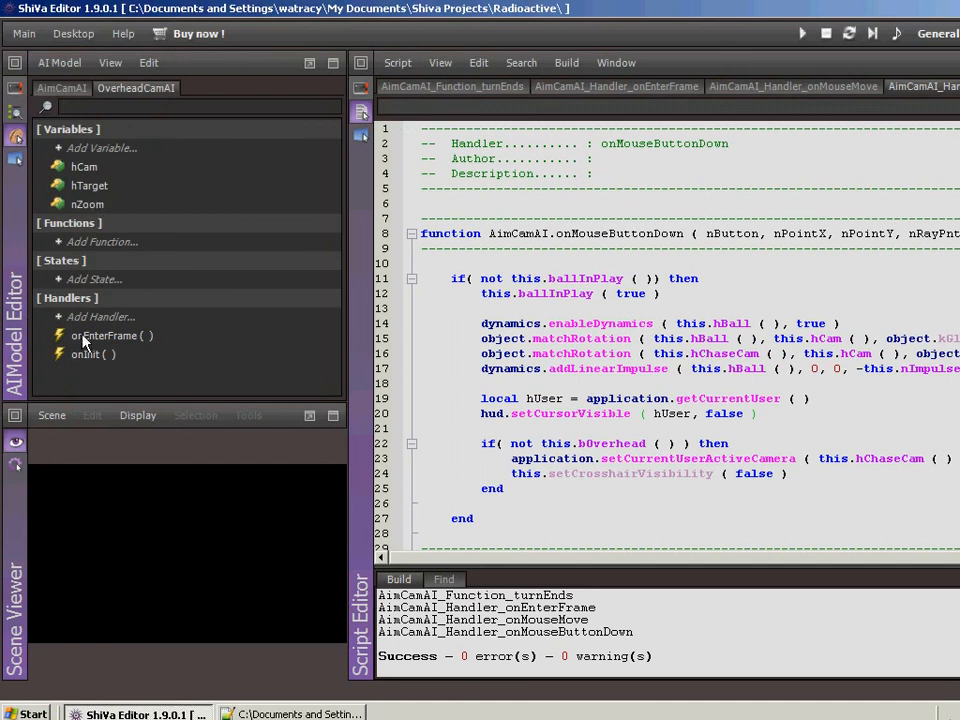
# In OverheadCamAI onEnterFrame, wrap the translation code in 'if( bBallInPlay ) then'.
pyautogui.click(110, 336)
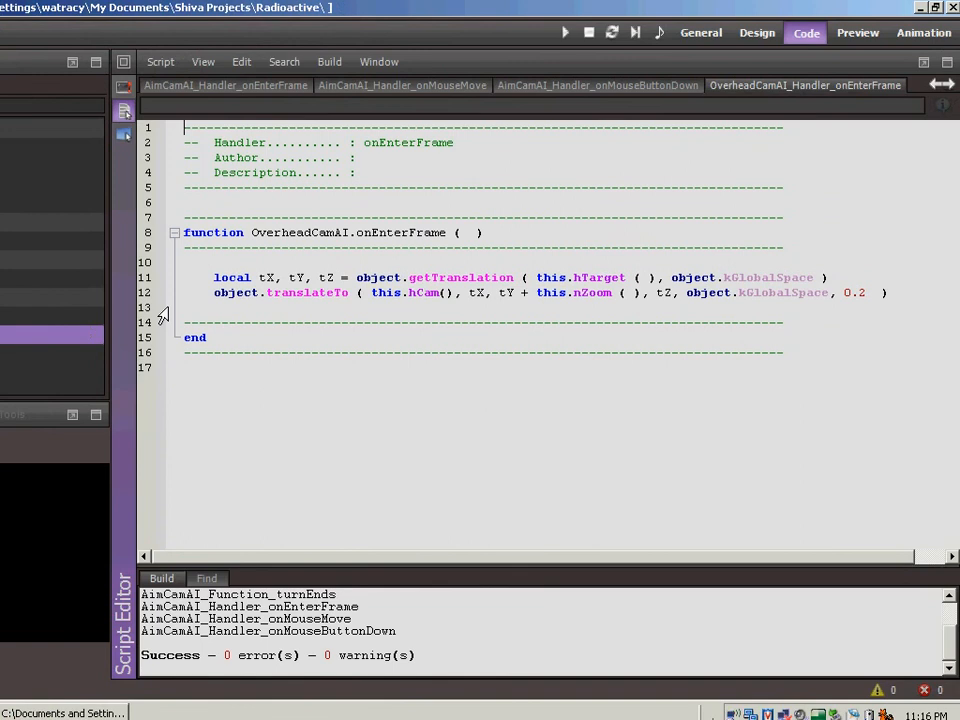
pyautogui.click(184, 262)
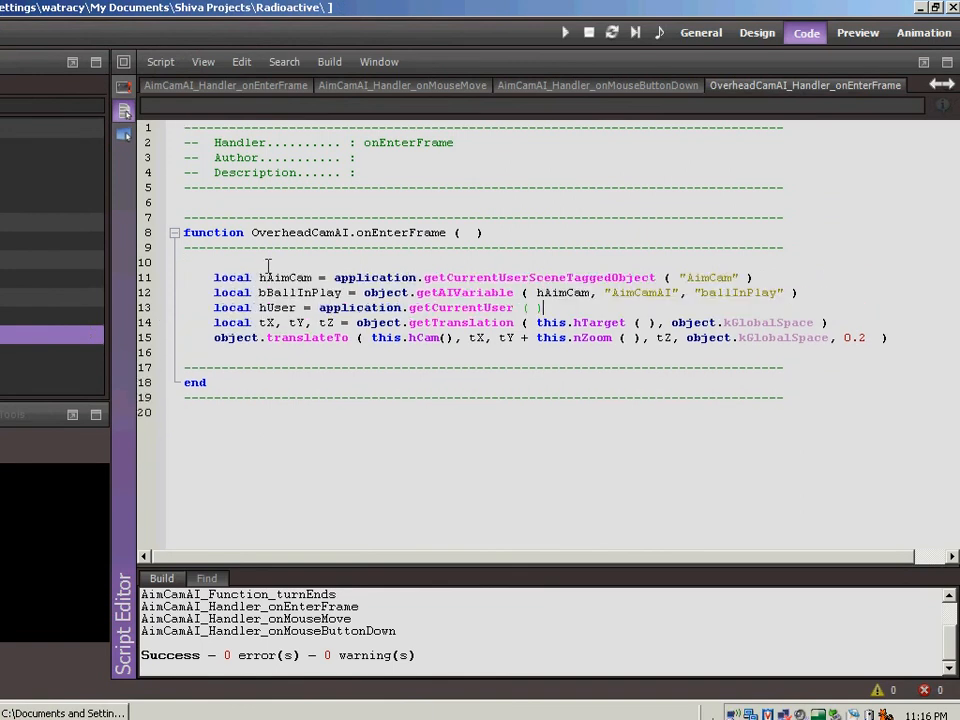
pyautogui.press('Return')
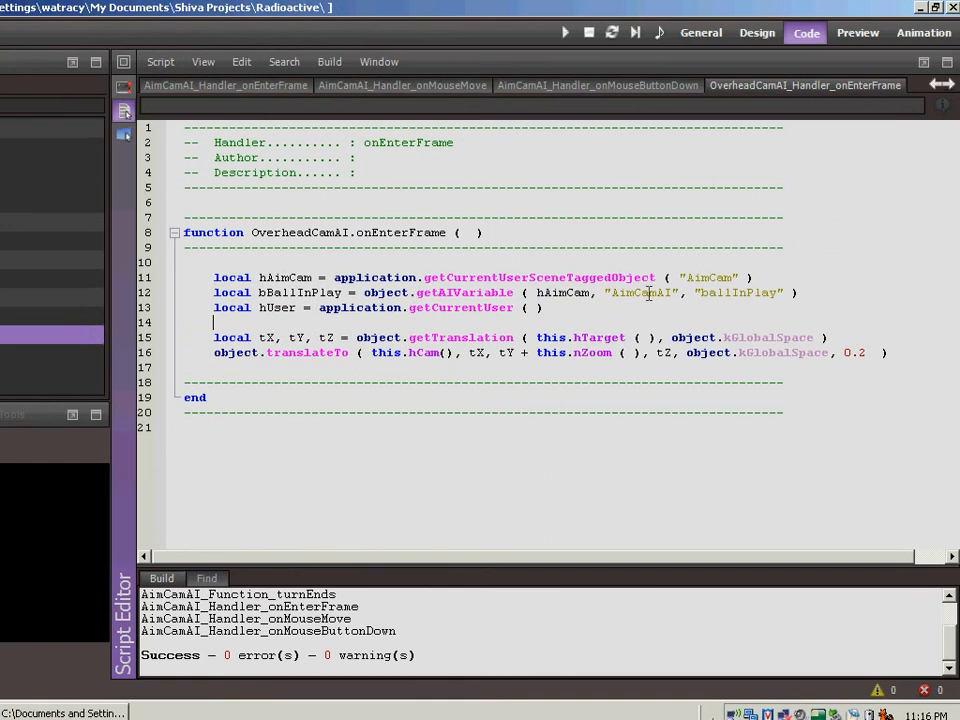
pyautogui.moveTo(712, 296)
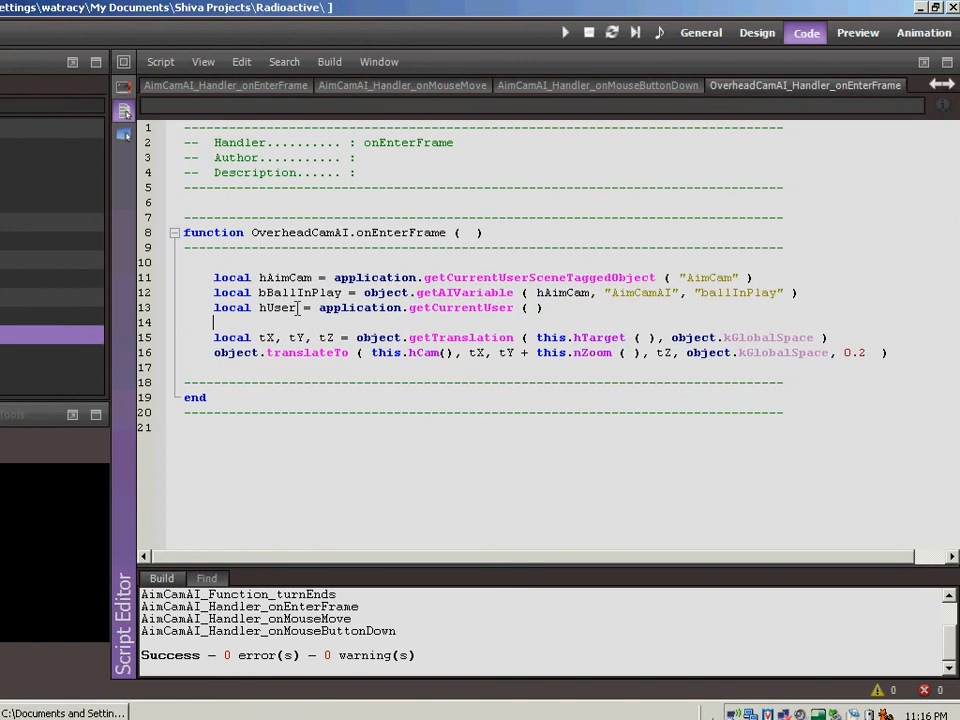
pyautogui.press('enter')
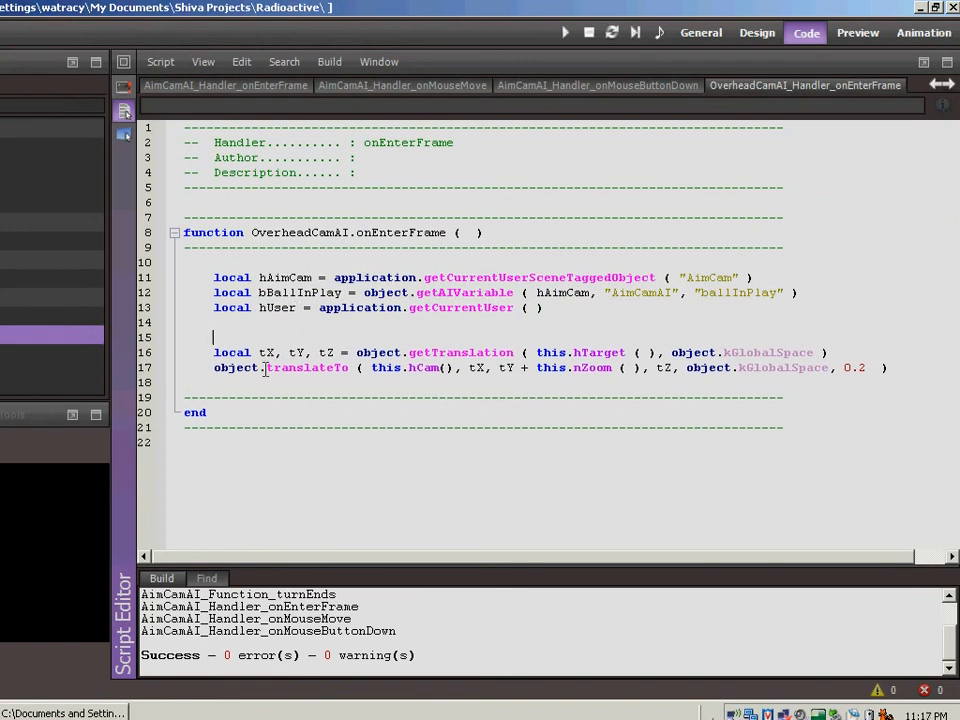
pyautogui.write('if(')
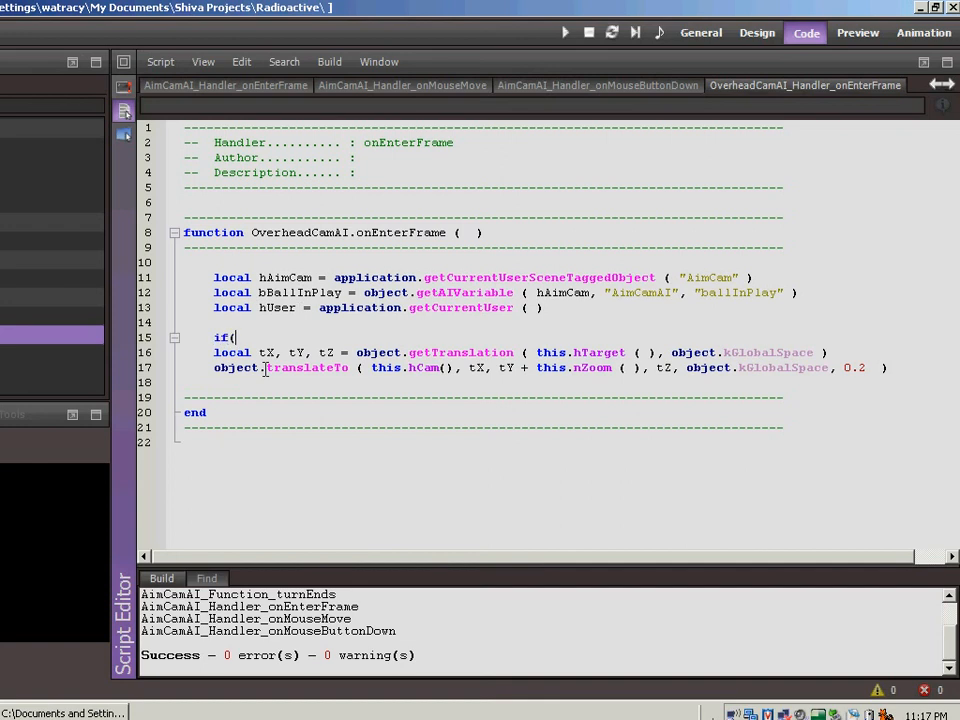
pyautogui.write('bBallInPlay')
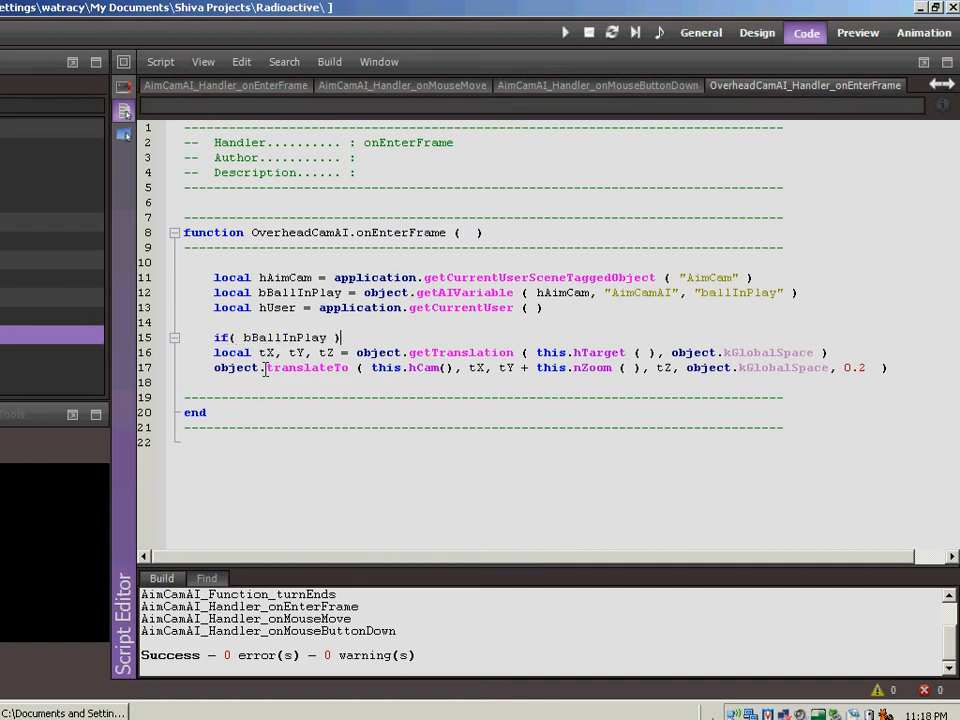
pyautogui.write('then')
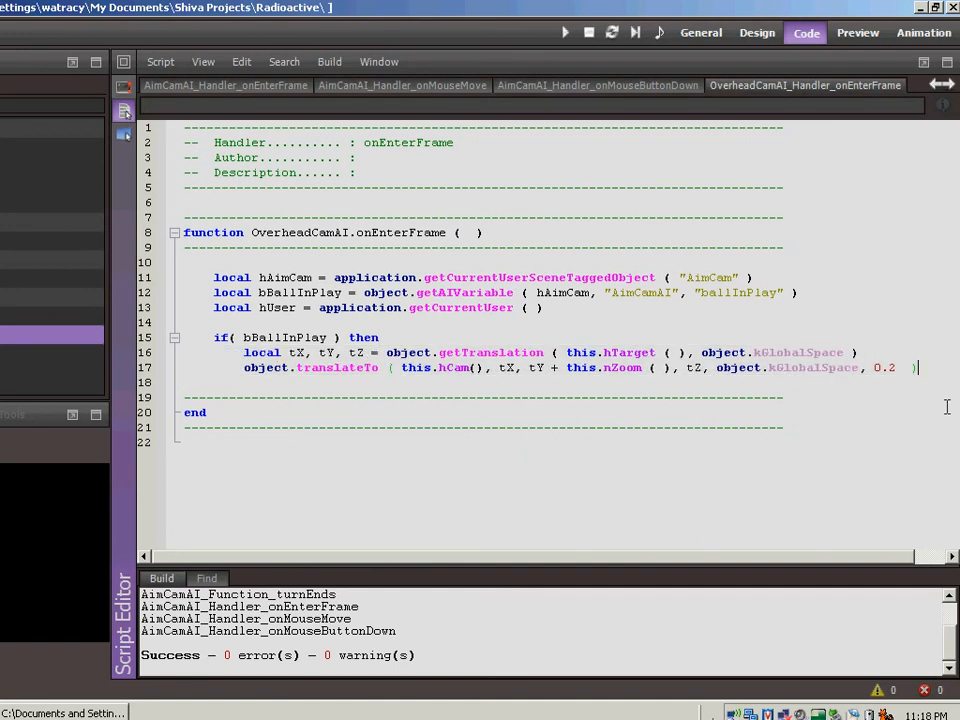
# Start an 'else' branch for moving the camera by cursor position.
pyautogui.write('e')
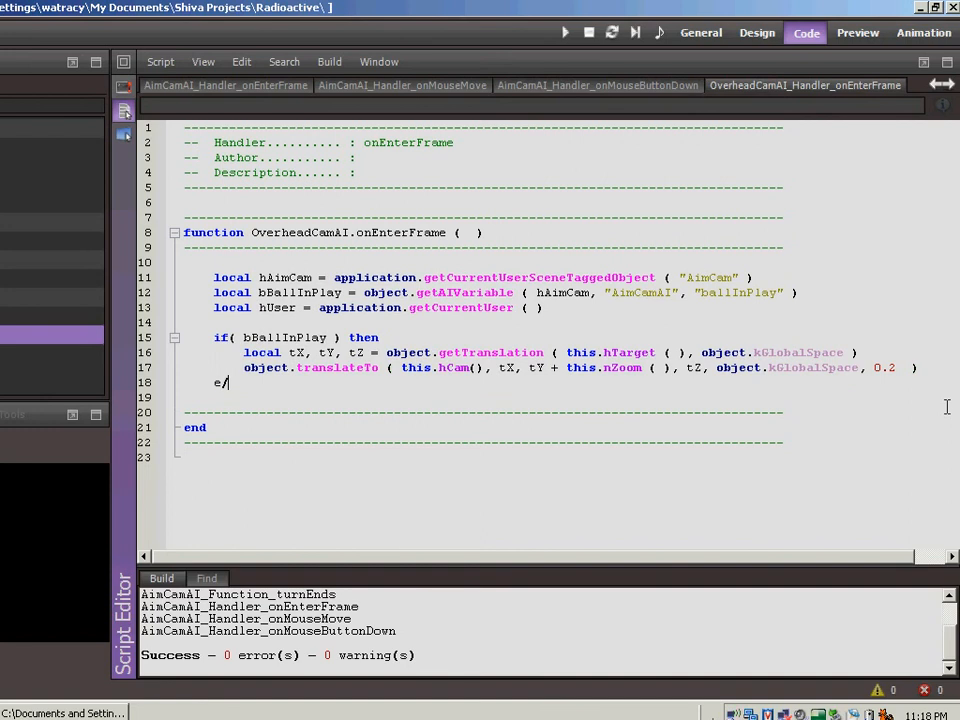
pyautogui.write('lse')
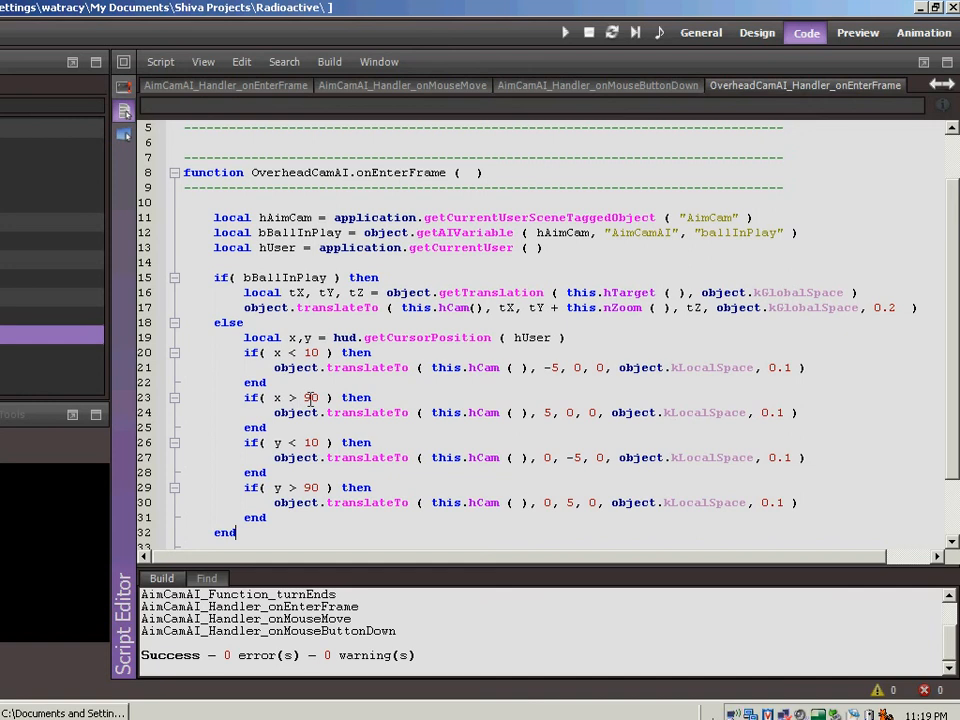
pyautogui.moveTo(544, 412)
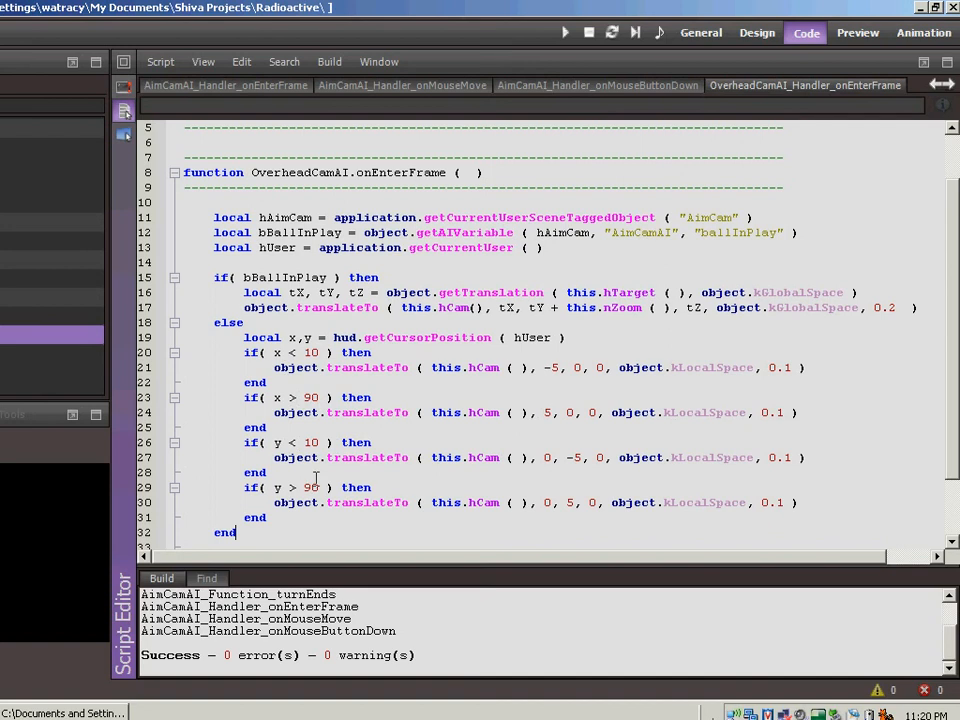
pyautogui.moveTo(482, 442)
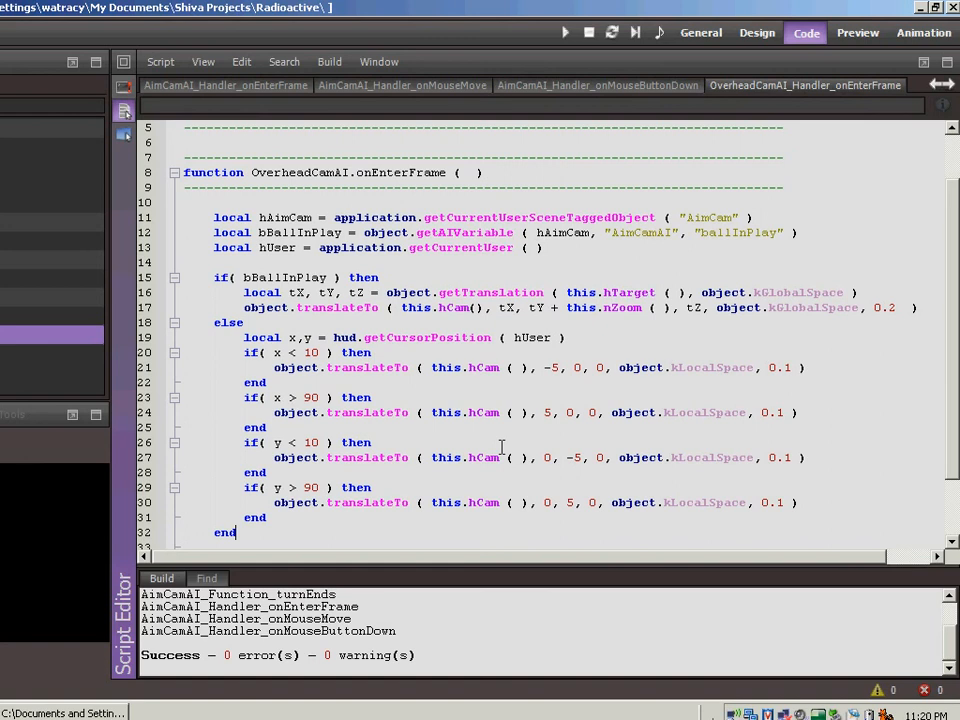
pyautogui.moveTo(570, 456)
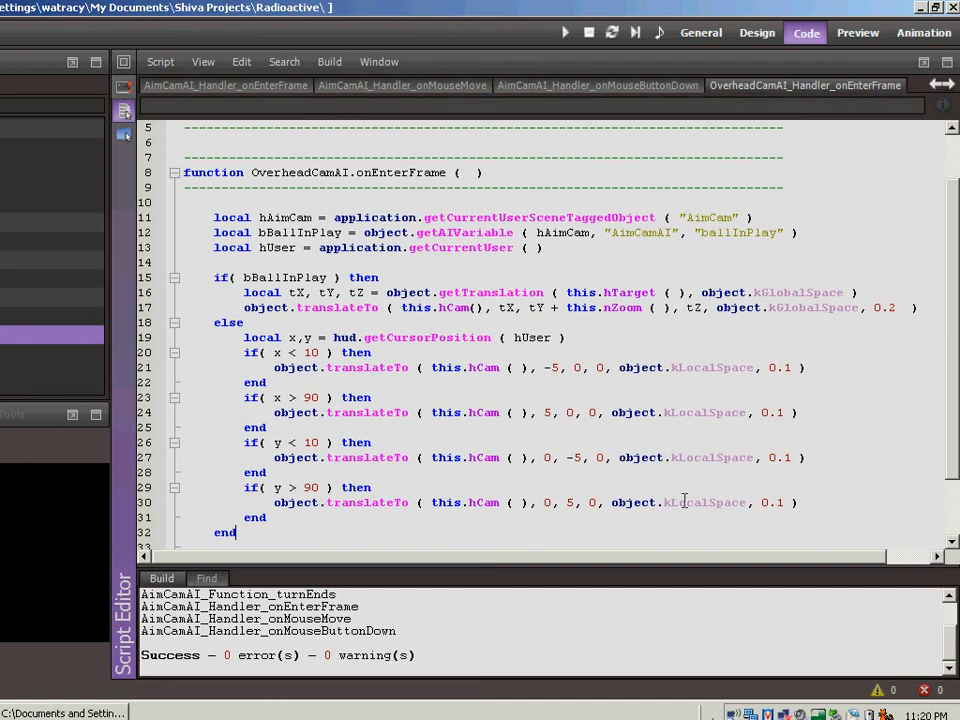
pyautogui.moveTo(670, 456)
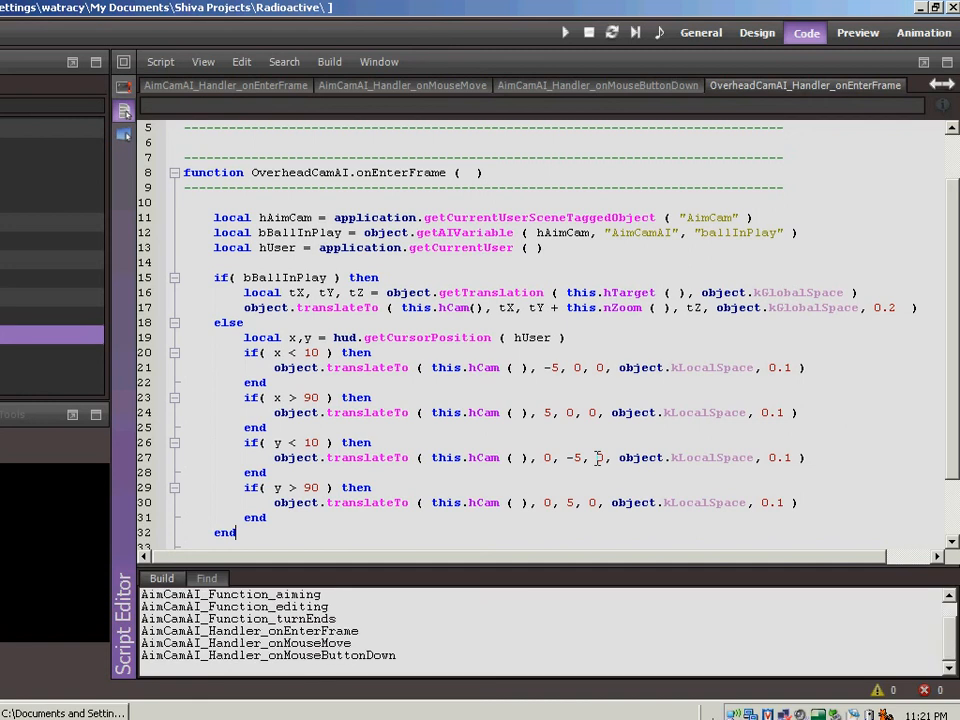
# Test-run the game in the General layout to check the overhead camera scrolling, then stop the run.
pyautogui.click(700, 32)
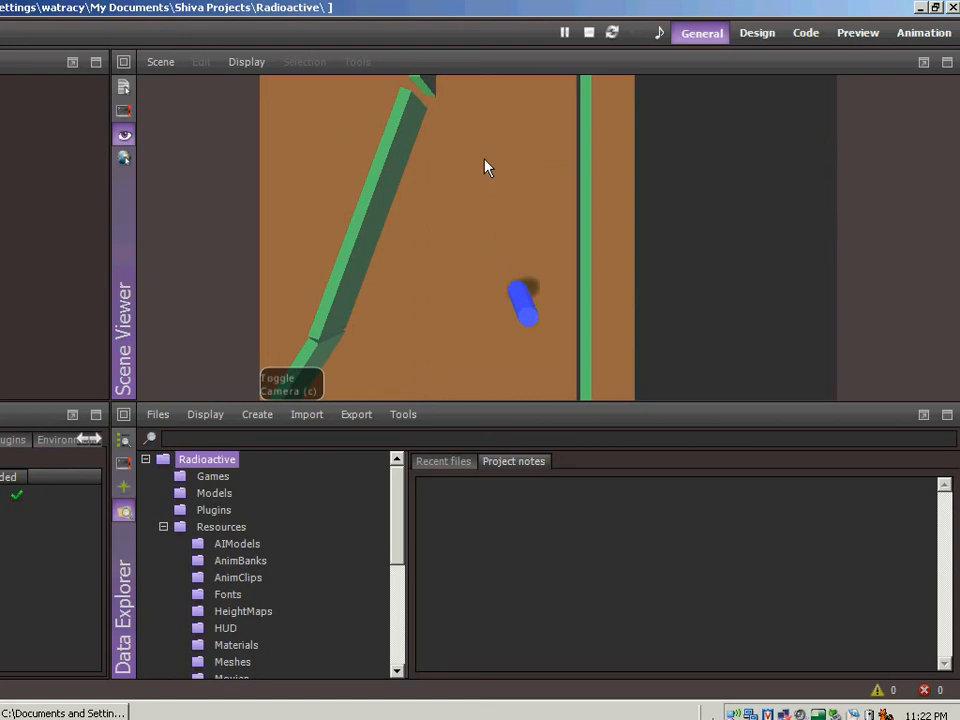
pyautogui.moveTo(496, 152)
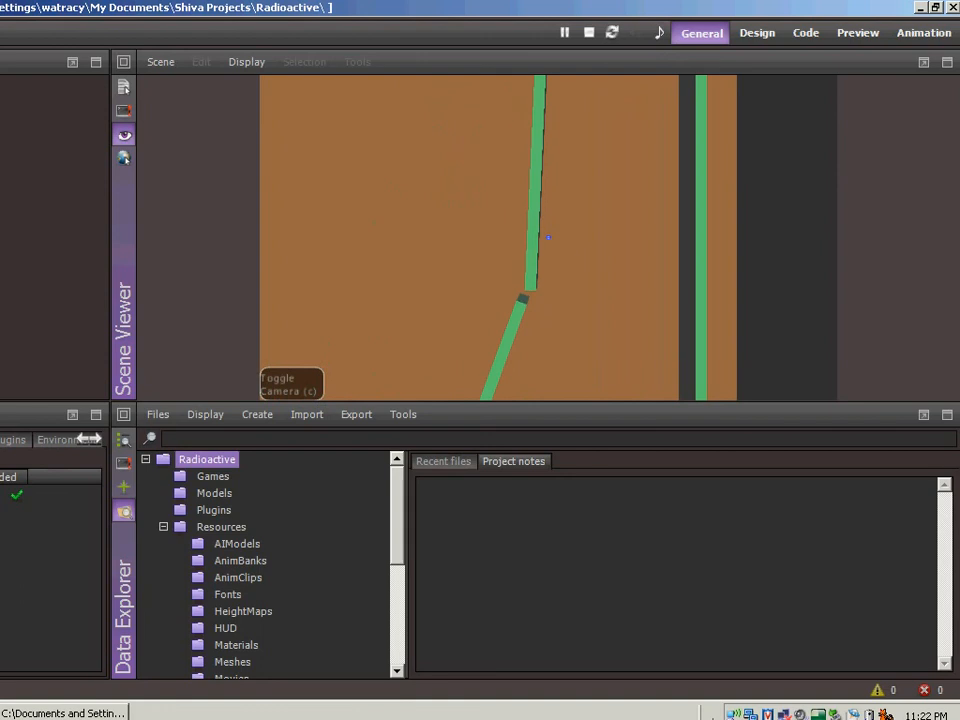
pyautogui.moveTo(538, 170)
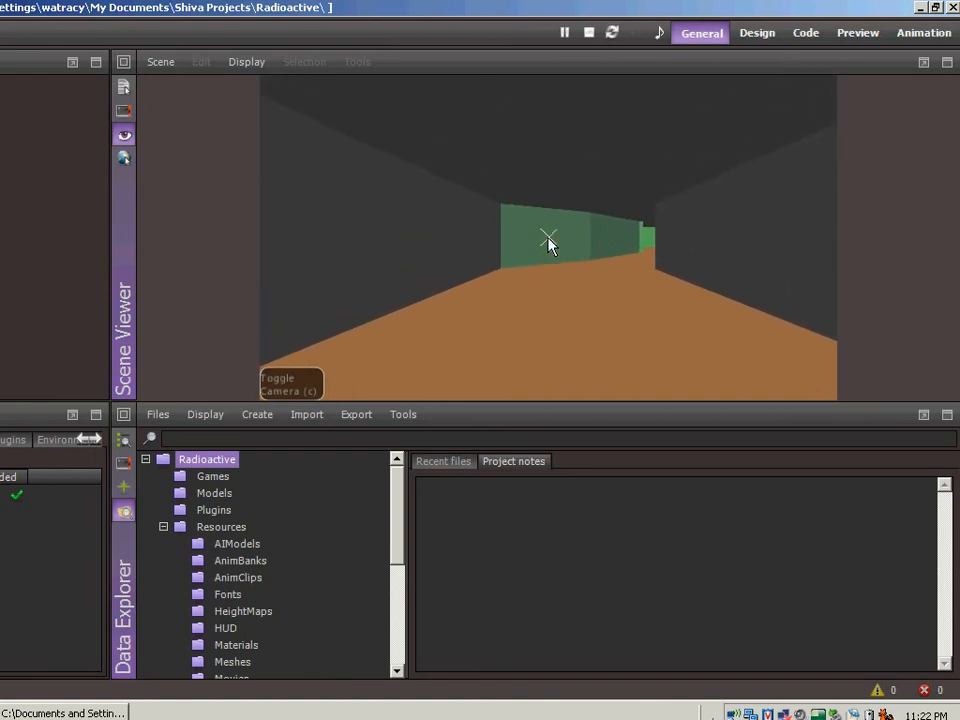
pyautogui.click(564, 32)
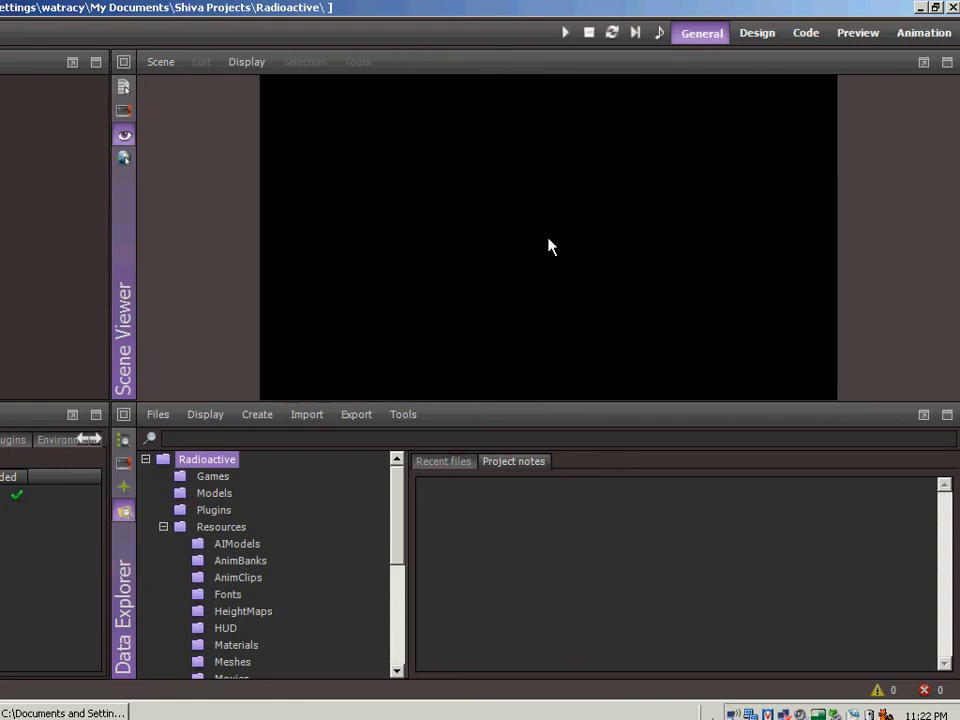
pyautogui.click(804, 32)
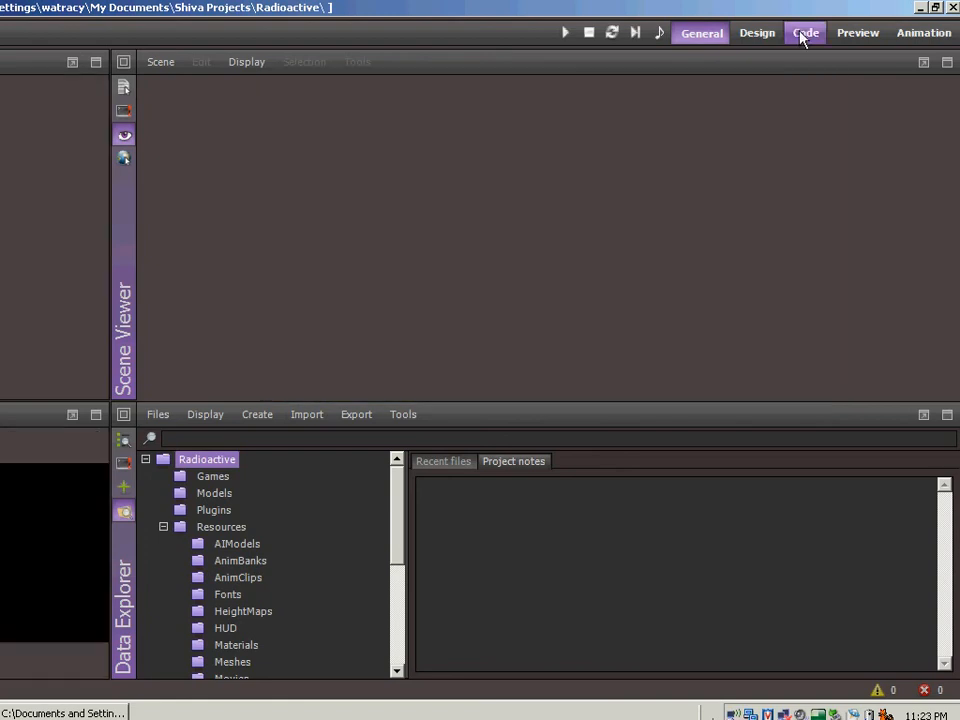
# In the Code layout, select the AimCamAI model and open its onToggleCamera handler.
pyautogui.click(806, 32)
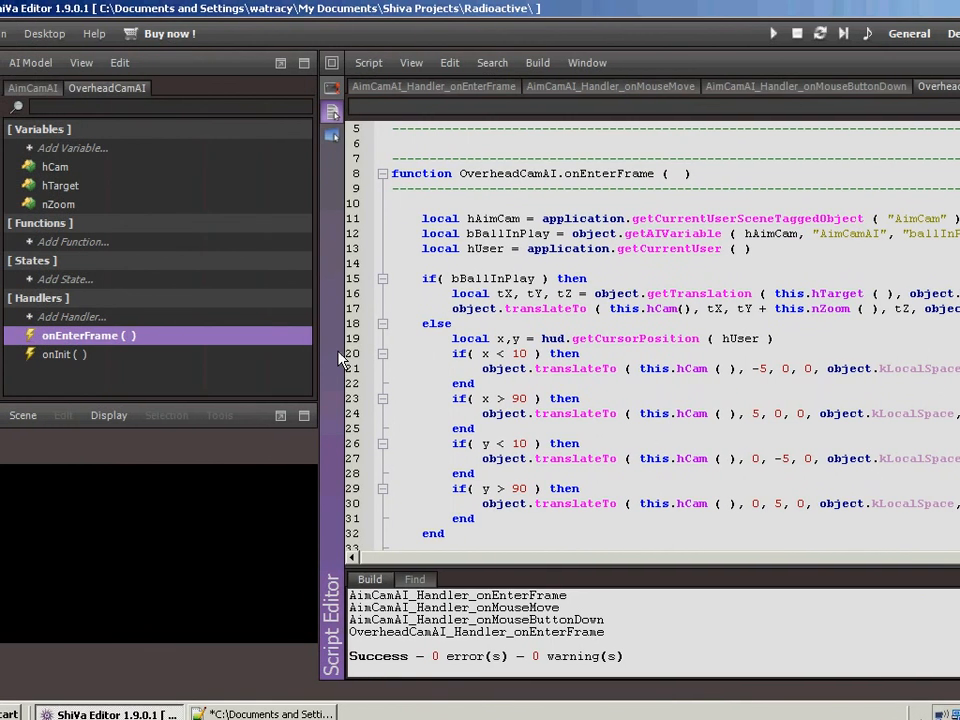
pyautogui.click(32, 88)
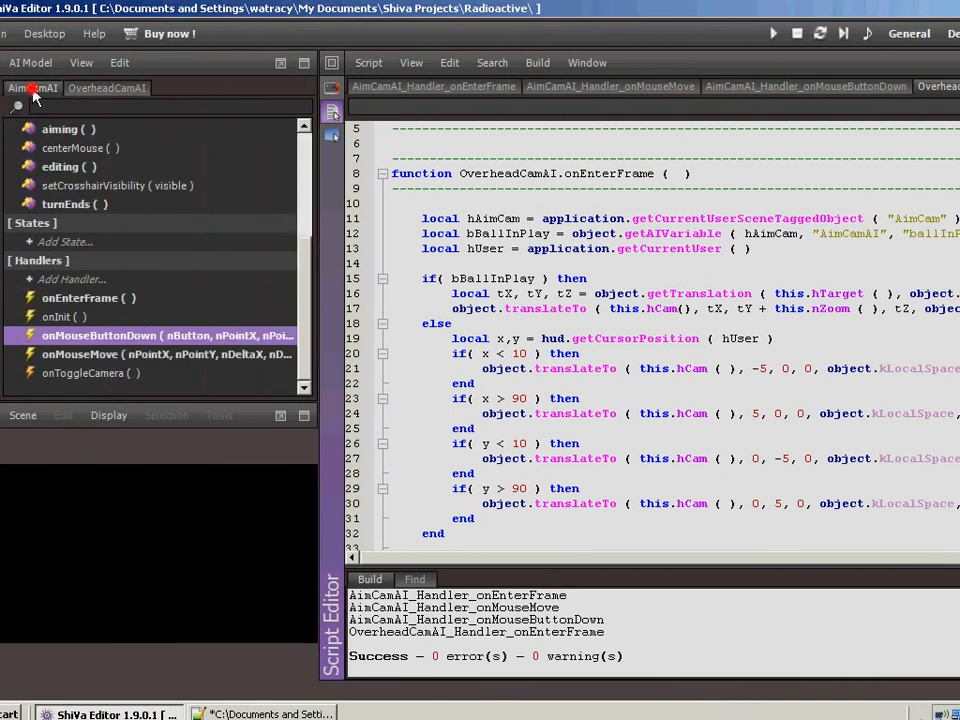
pyautogui.moveTo(156, 276)
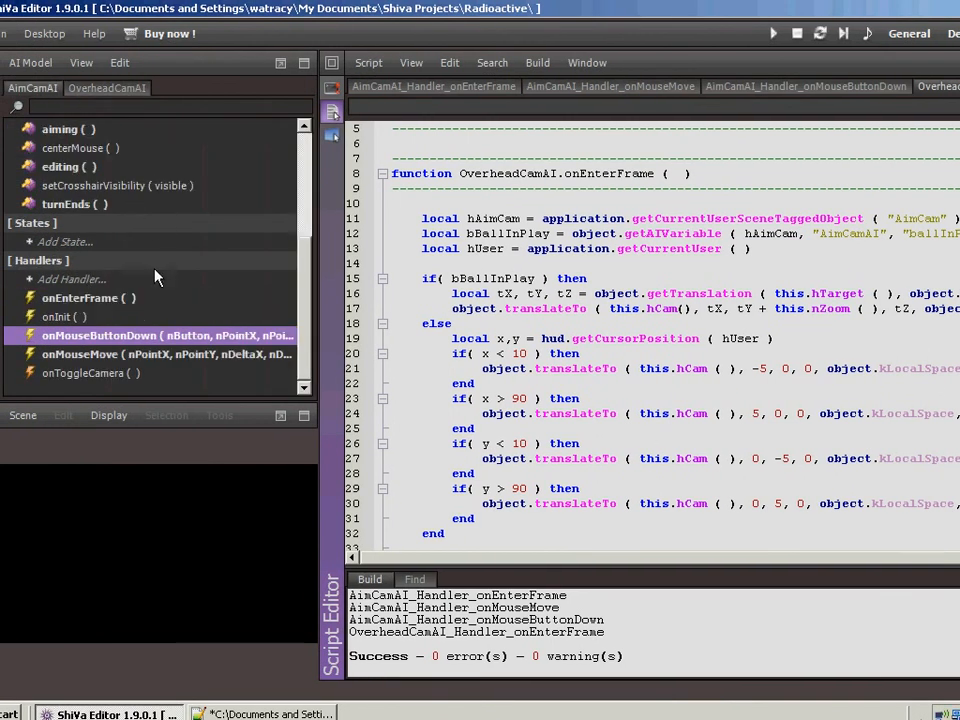
pyautogui.click(90, 374)
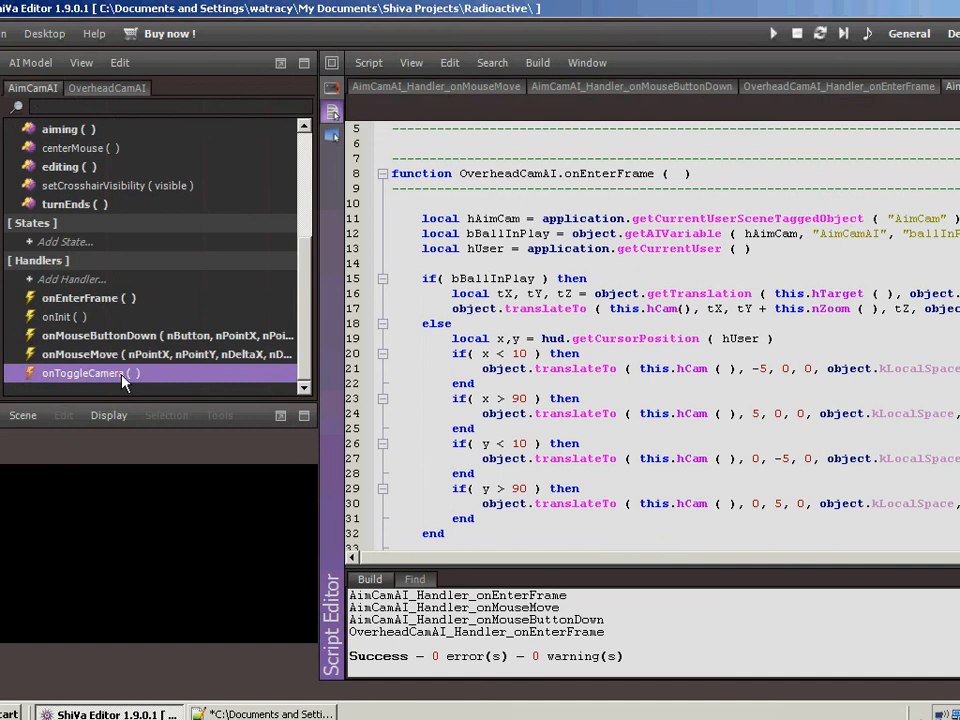
pyautogui.click(84, 374)
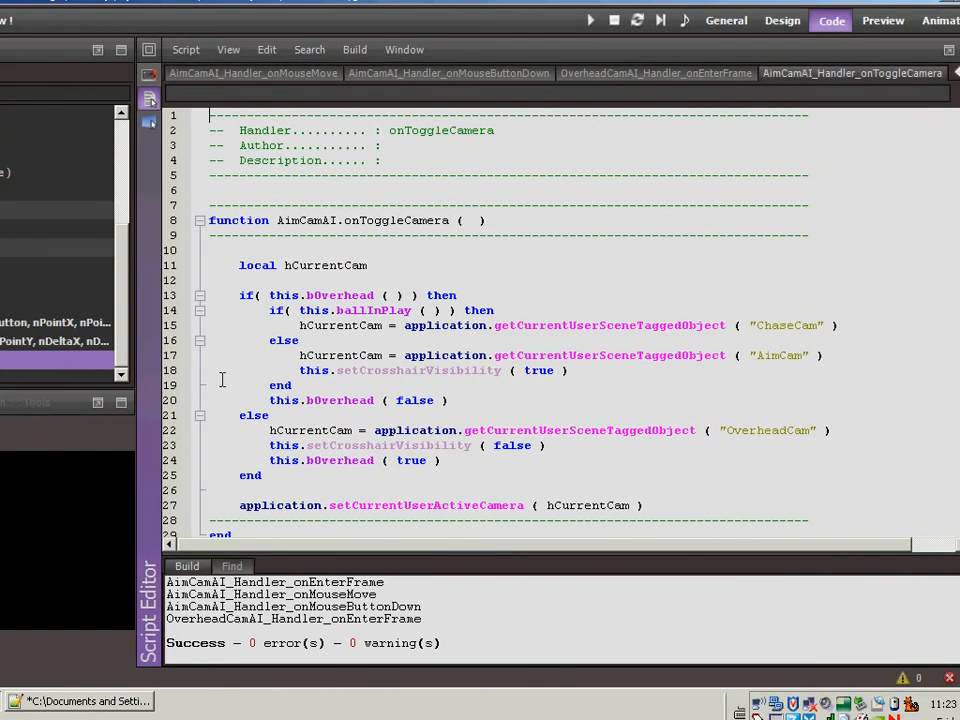
pyautogui.moveTo(344, 408)
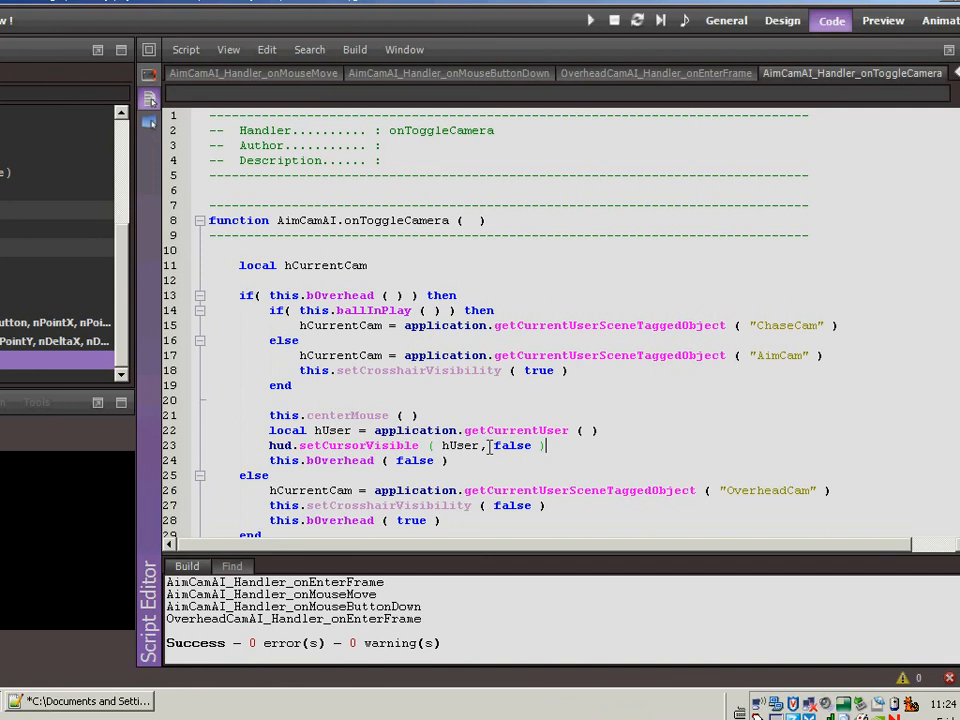
# Move 'local hUser = application.getCurrentUser ( )' from the branch to under local hCurrentCam.
pyautogui.scroll(-3)
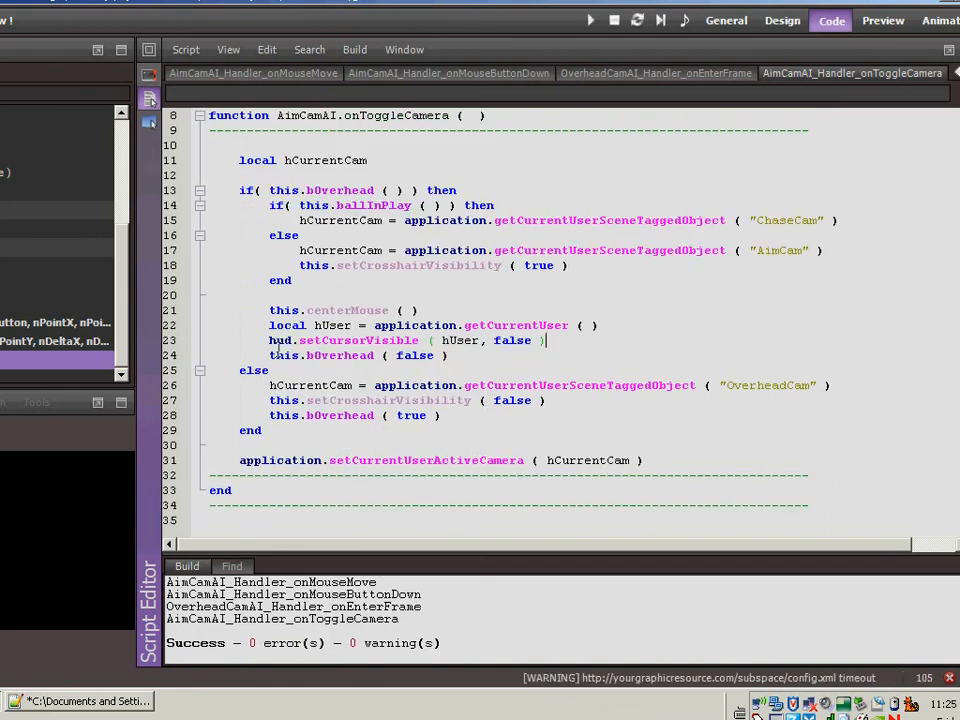
pyautogui.moveTo(530, 400)
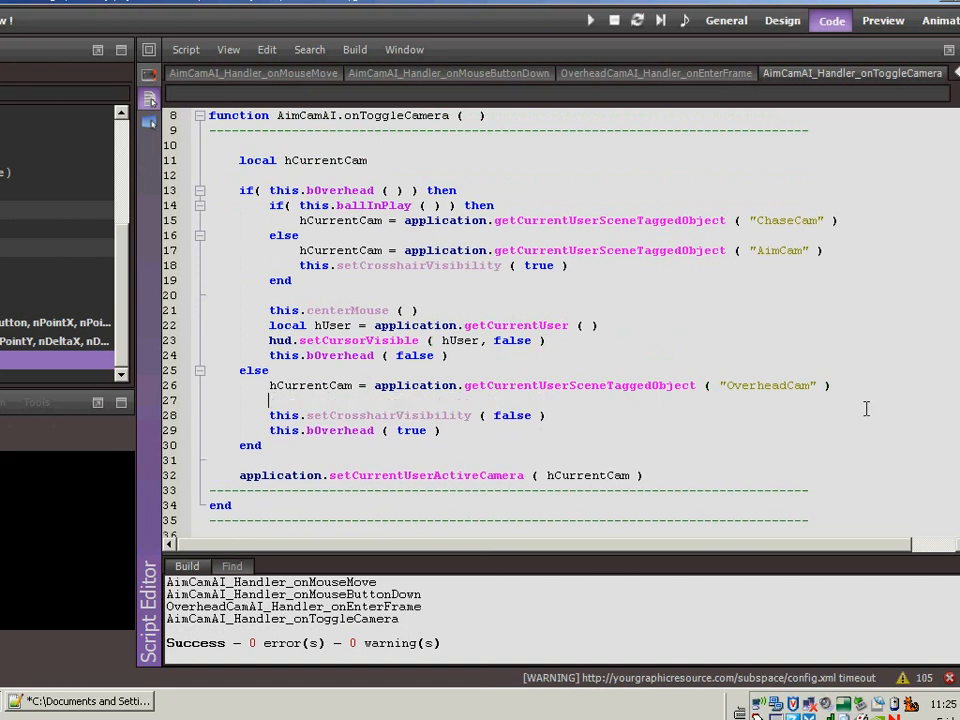
pyautogui.moveTo(292, 318)
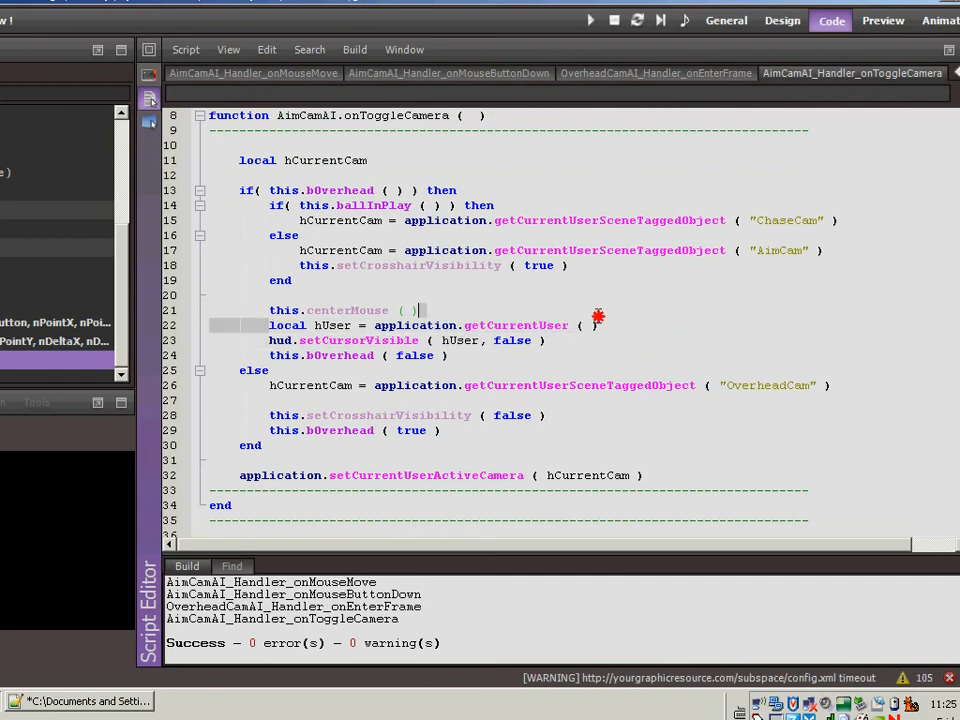
pyautogui.press('Delete')
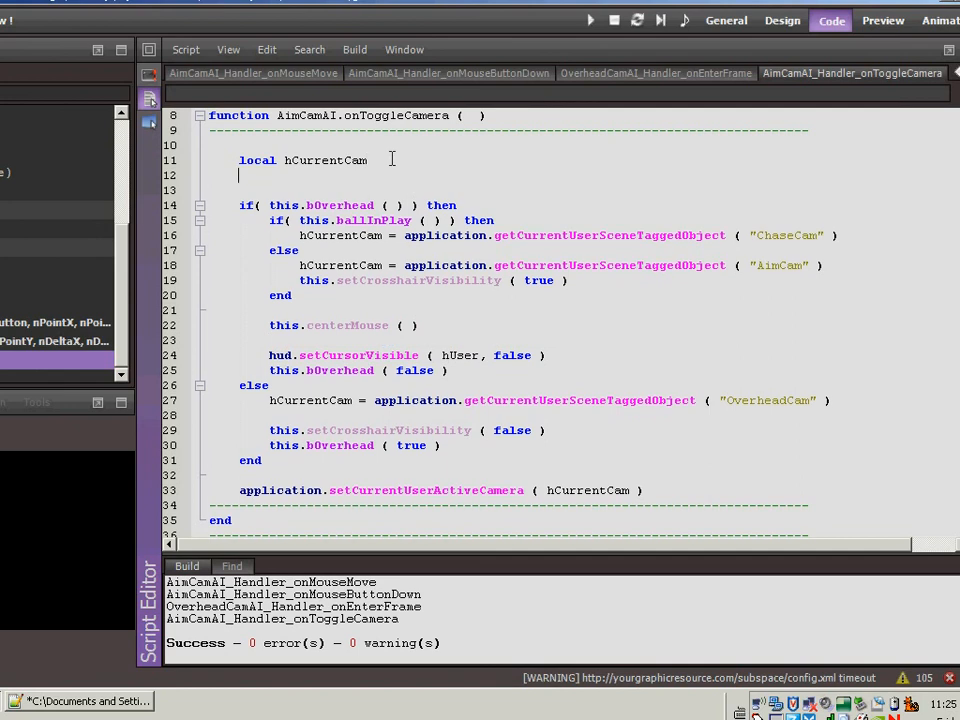
pyautogui.write('local hUser = application.getCurrentUser ( )')
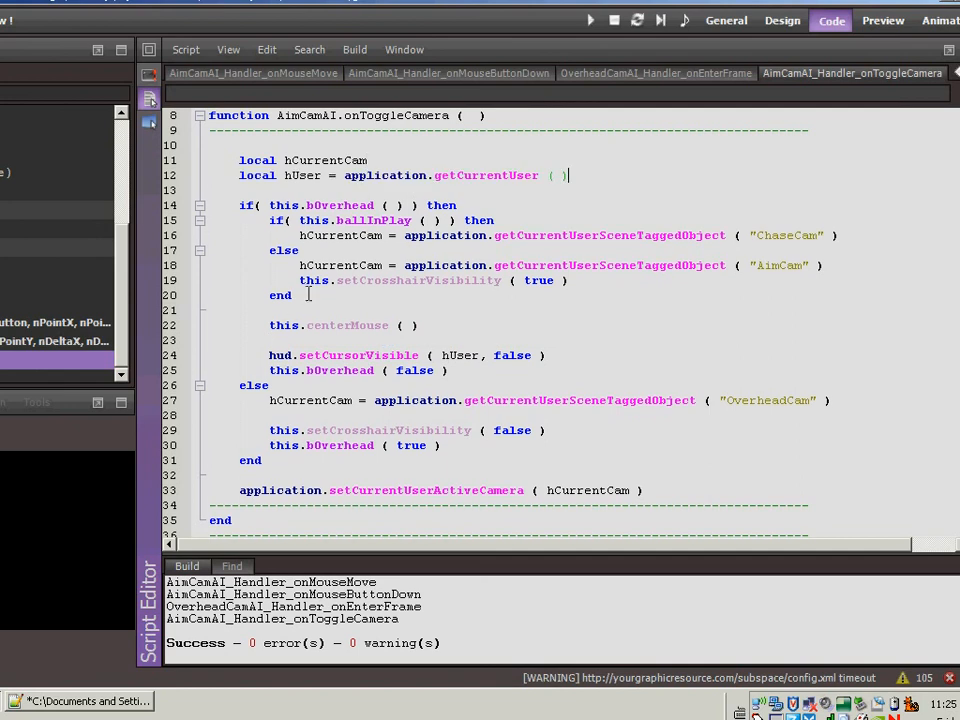